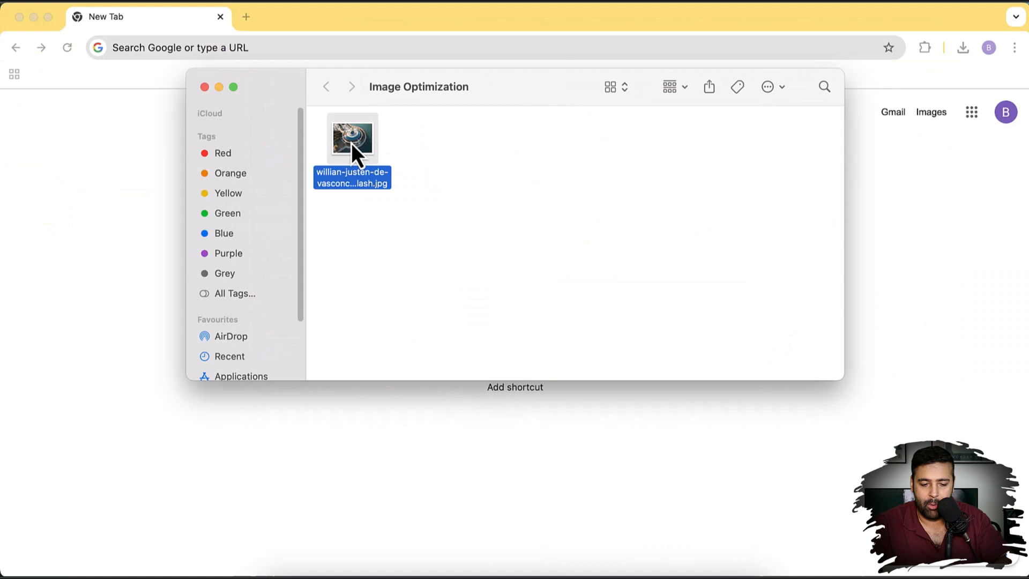
Open Get Info for the aerial JPG to see its 11.6 MB size and 8064×6048 dimensions
right_click(351, 138)
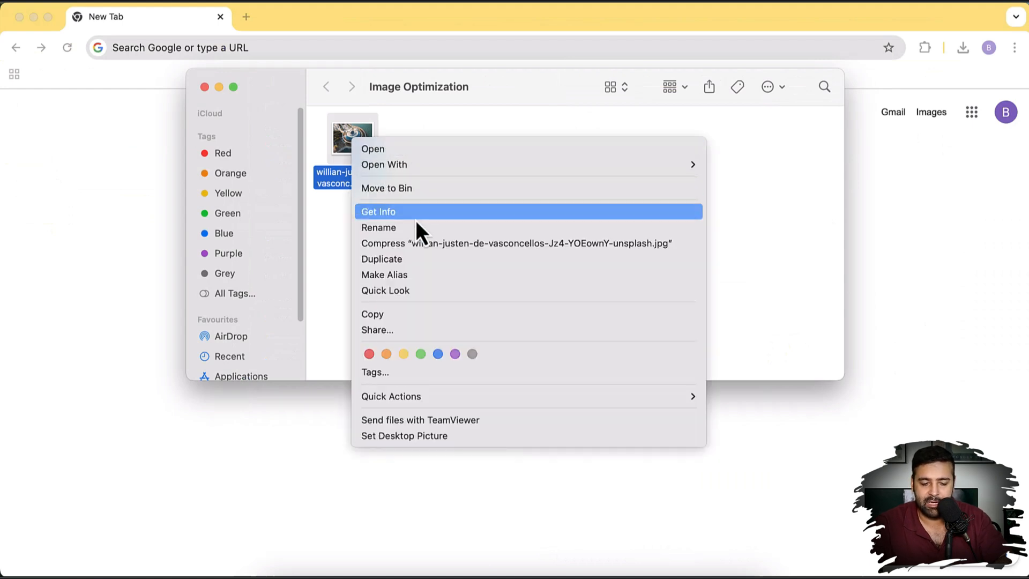
click(378, 212)
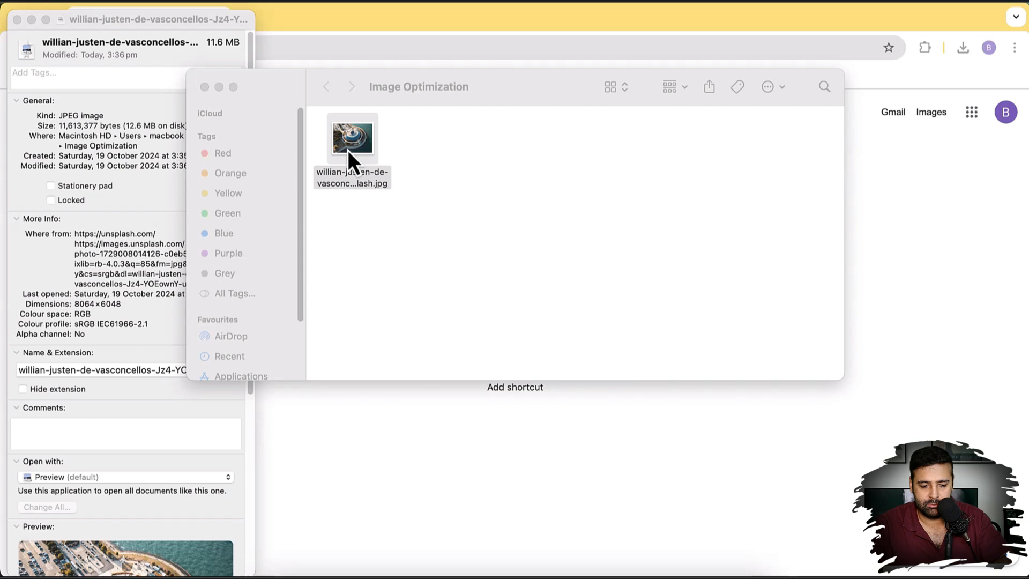
Open the aerial photo in Preview, zoom in on the dome, then zoom back out
double_click(352, 139)
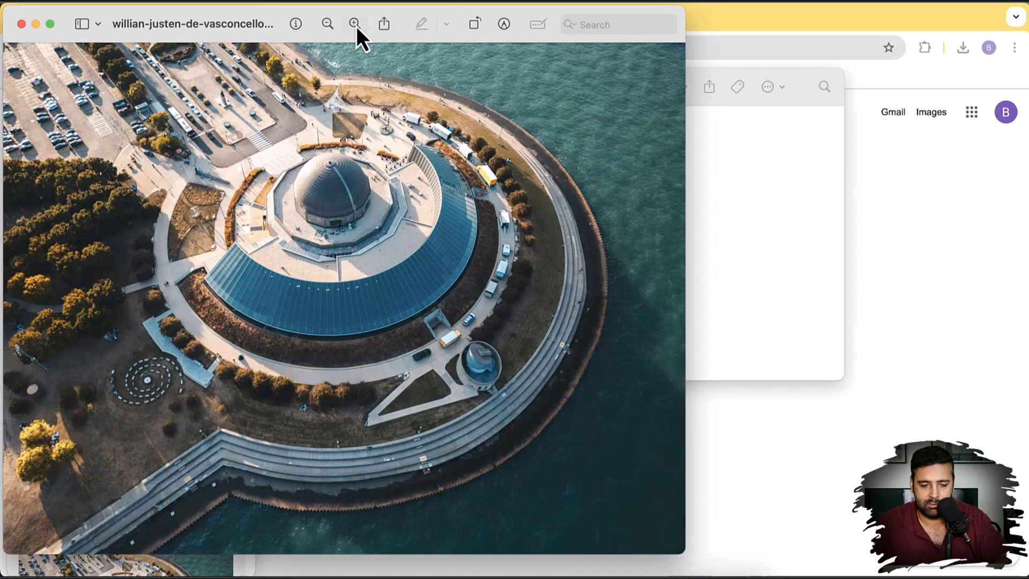
click(354, 24)
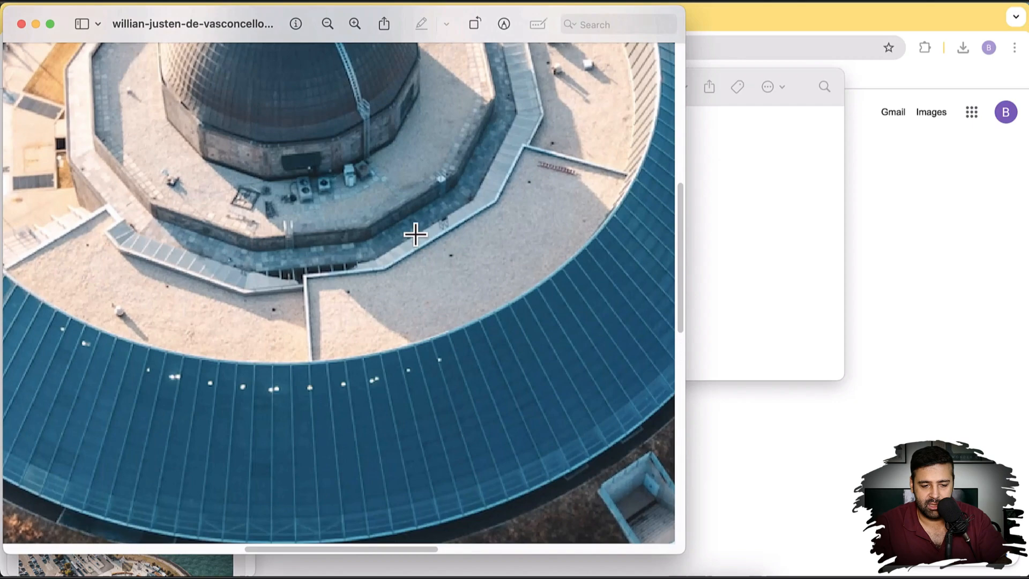
click(327, 24)
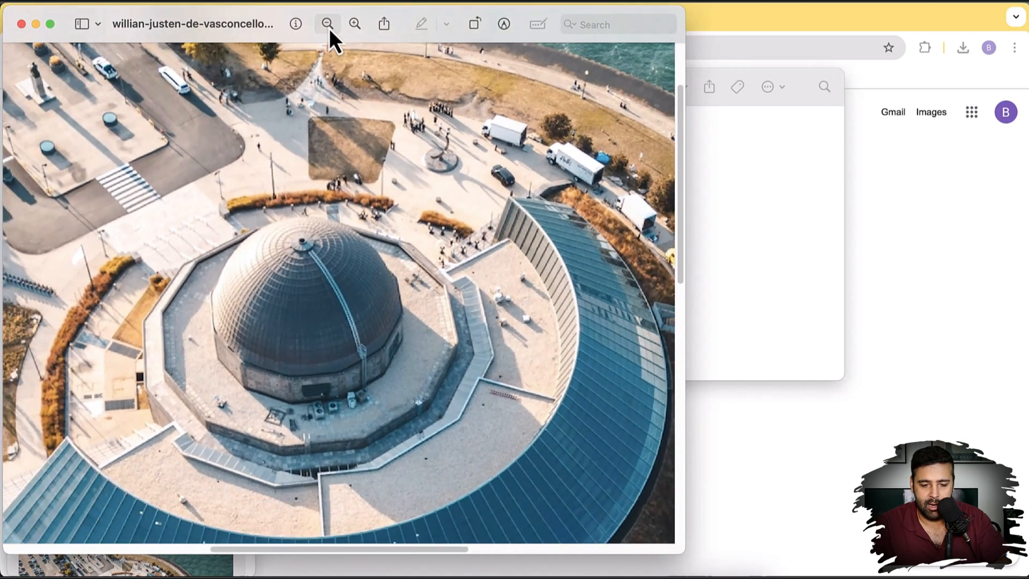
click(327, 24)
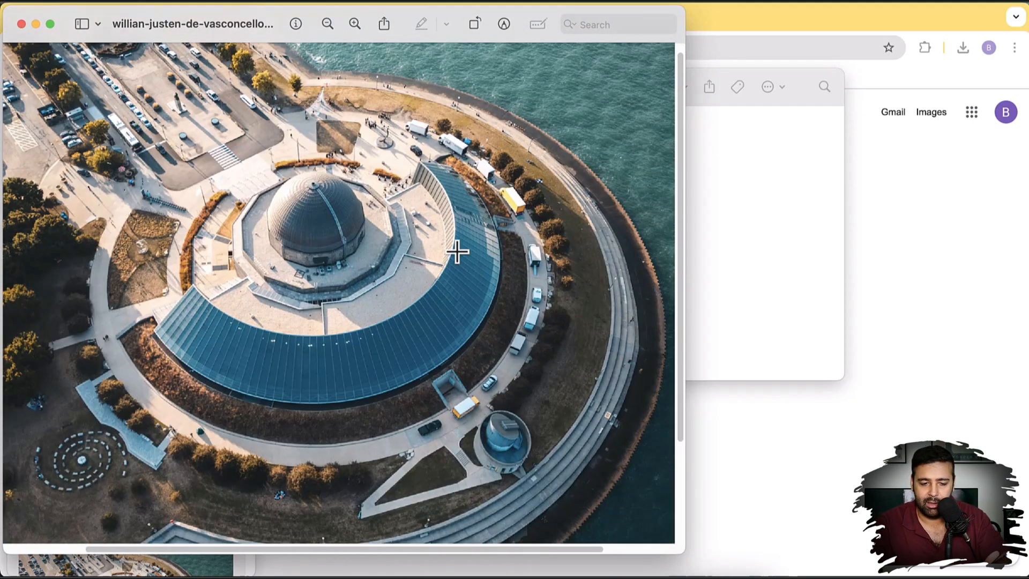
mouse_move(235, 94)
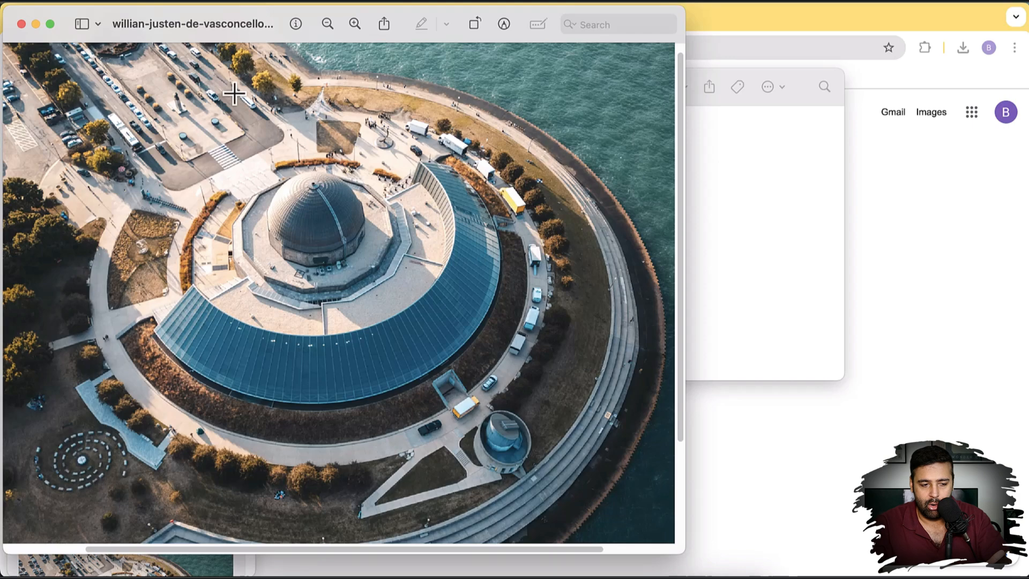
mouse_move(26, 39)
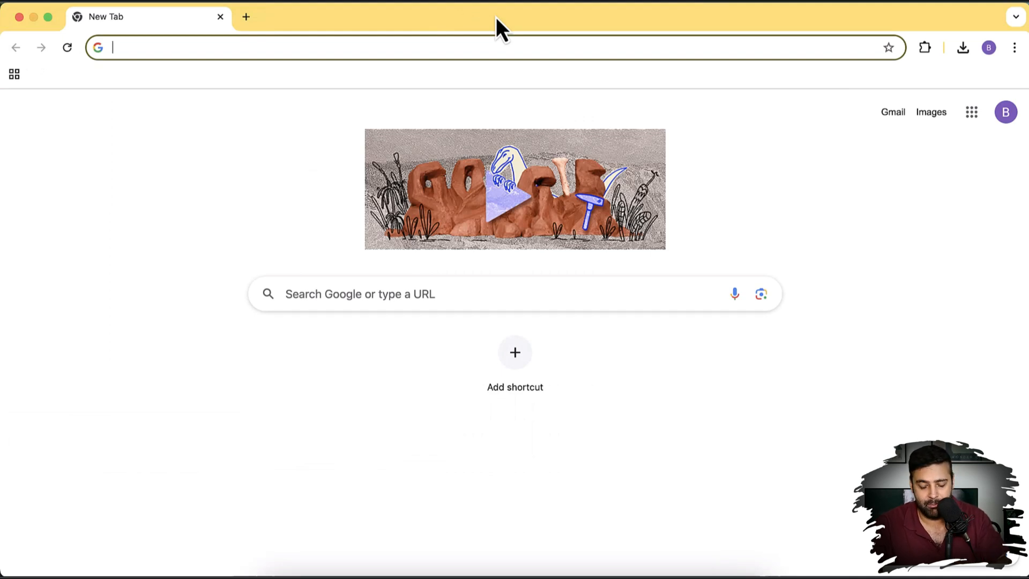
Search 'squoosh' in Chrome, open squoosh.app, and load the 11.6 MB aerial photo
text(squ)
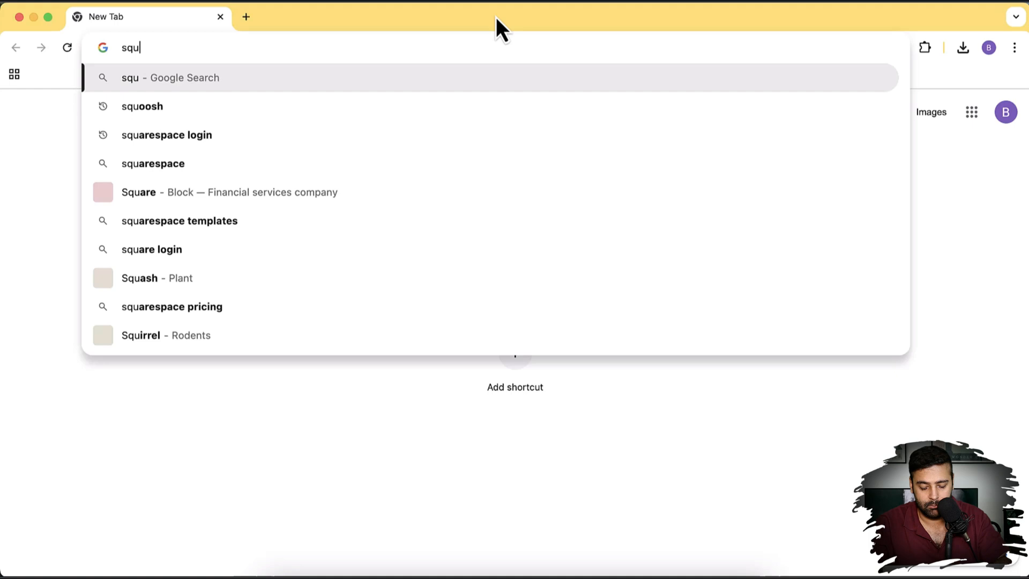
click(141, 106)
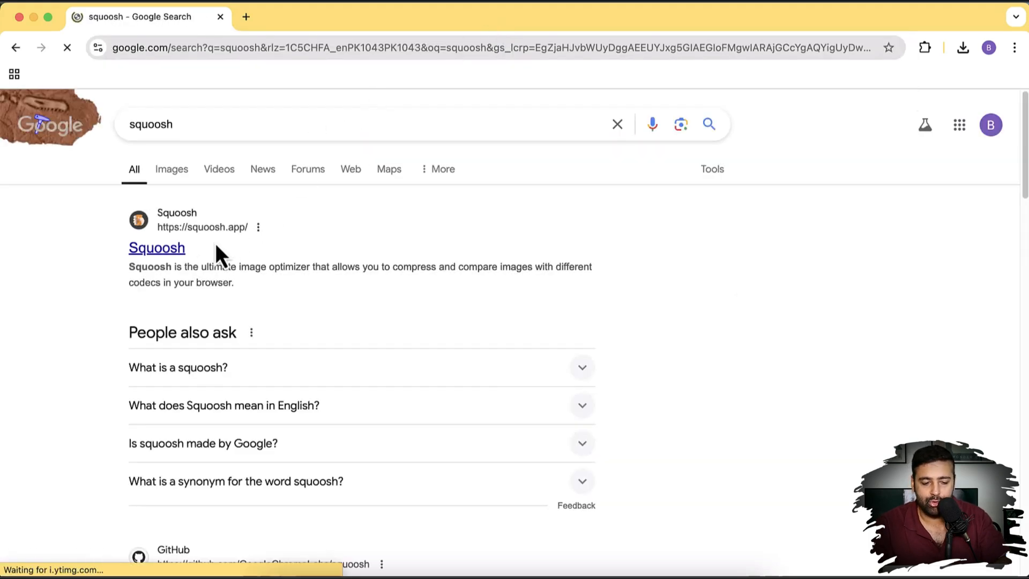
click(156, 248)
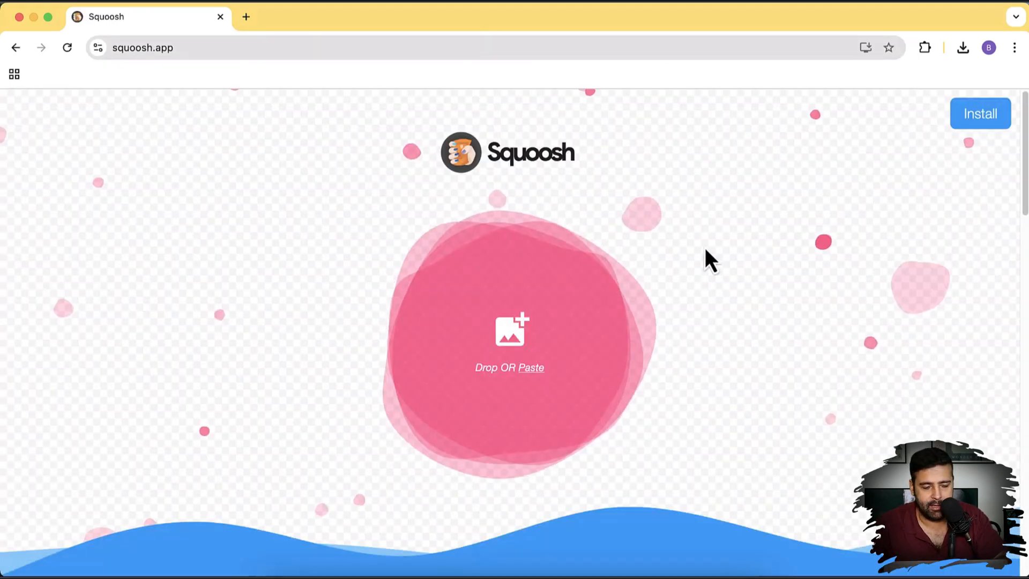
mouse_move(608, 272)
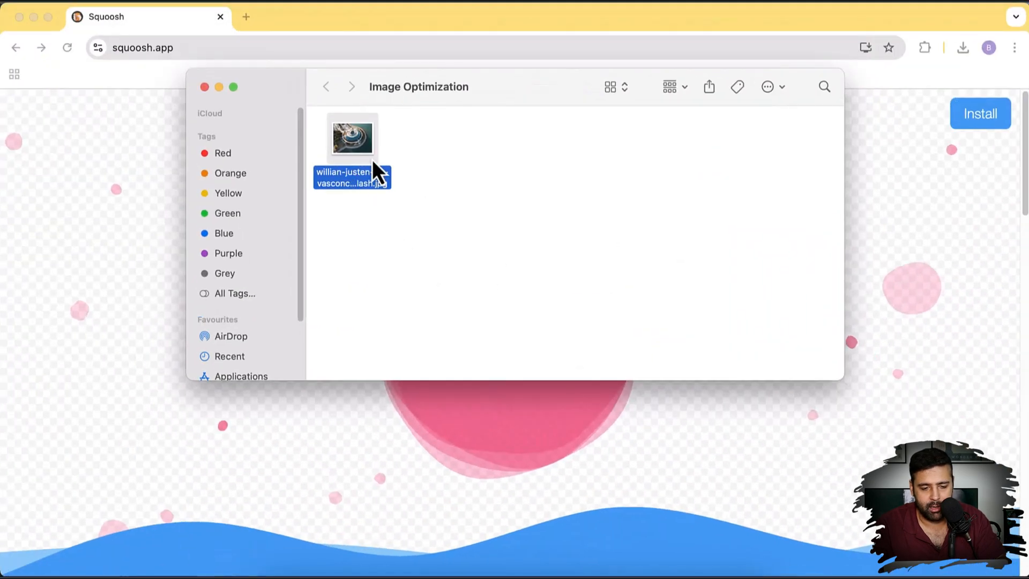
double_click(352, 138)
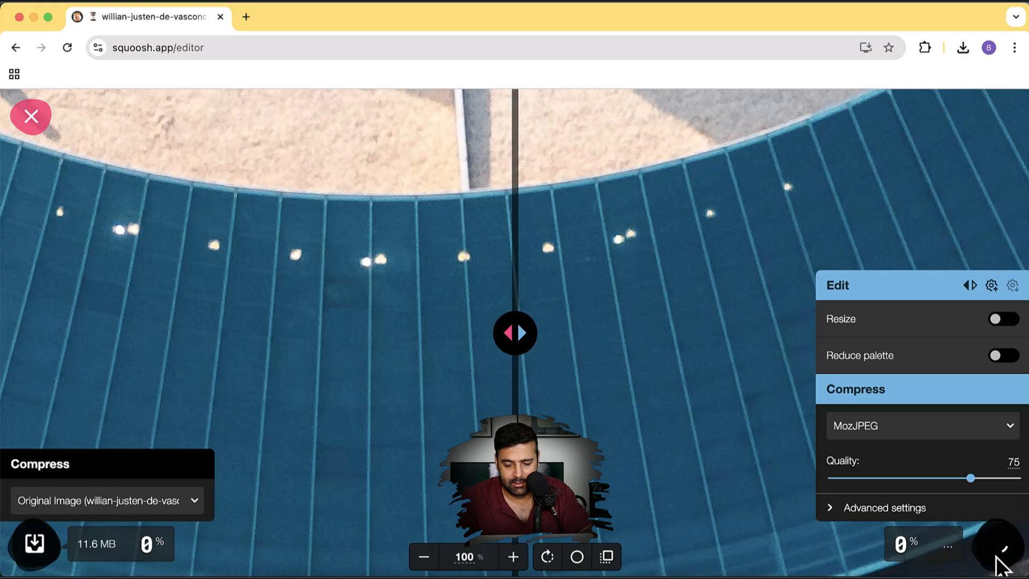
Zoom out and slide the divider to compare the original with the 5.20 MB MozJPEG output
click(424, 557)
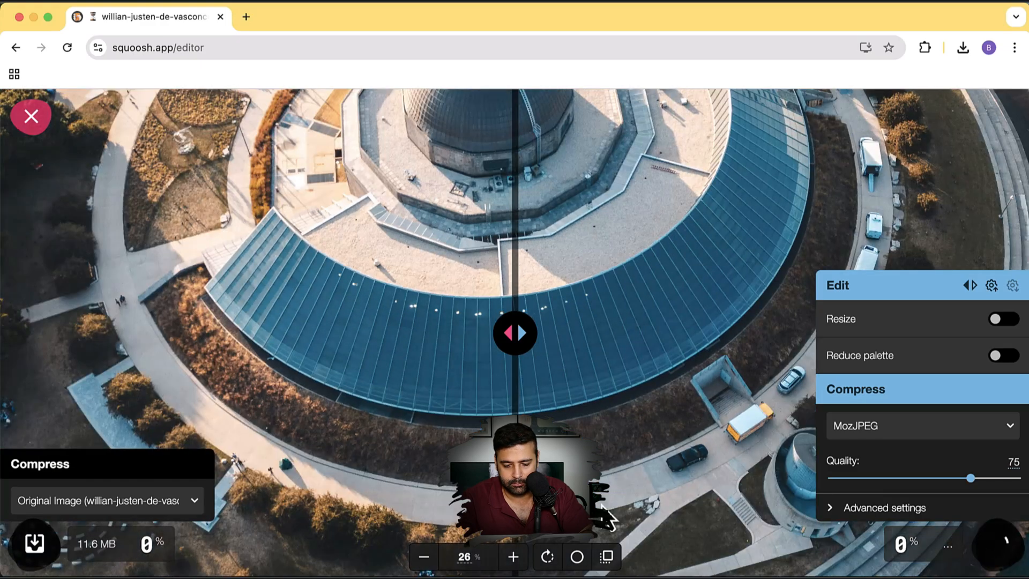
click(424, 558)
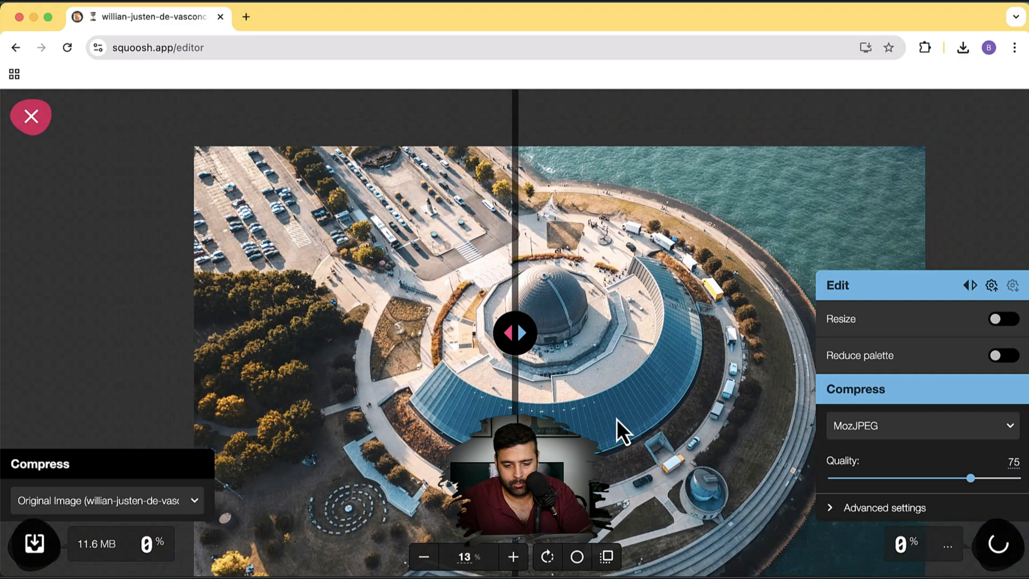
click(514, 556)
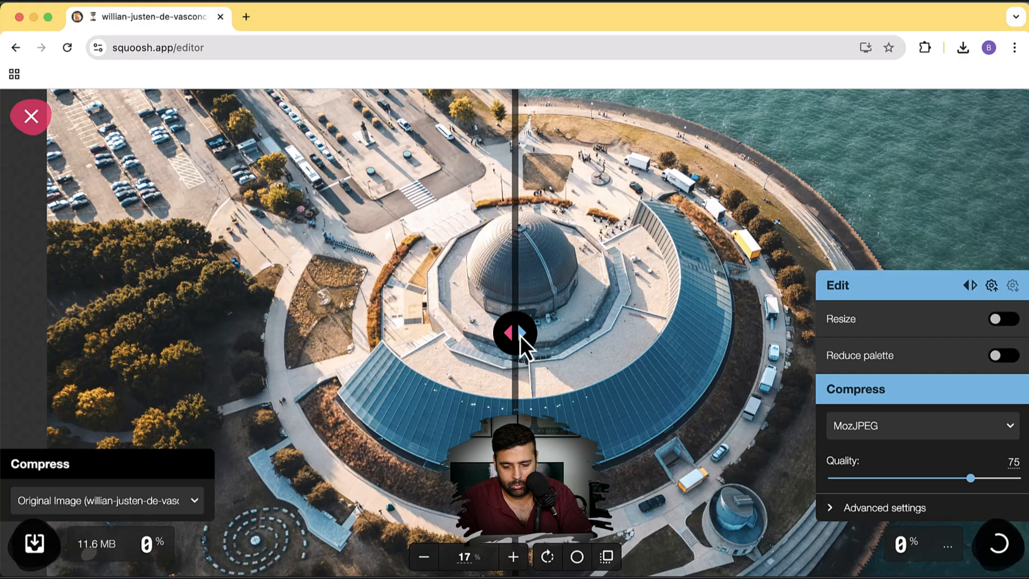
drag(515, 332, 377, 333)
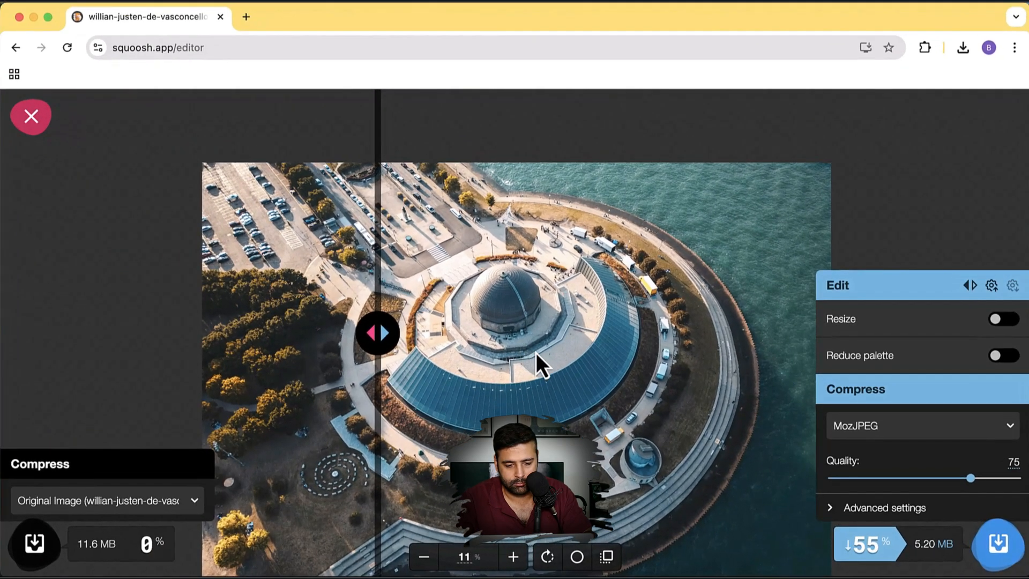
drag(377, 333, 509, 332)
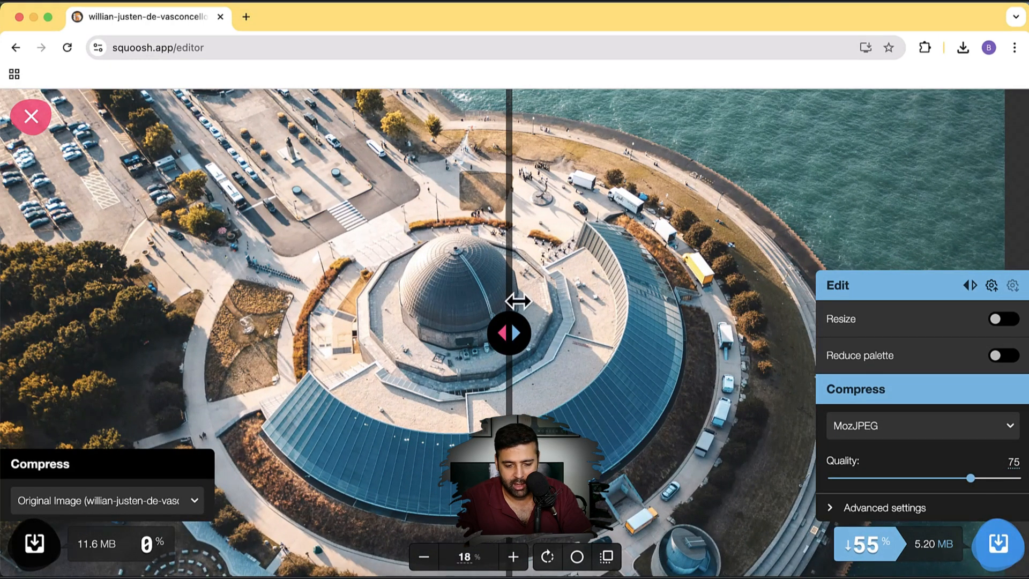
drag(509, 333, 559, 333)
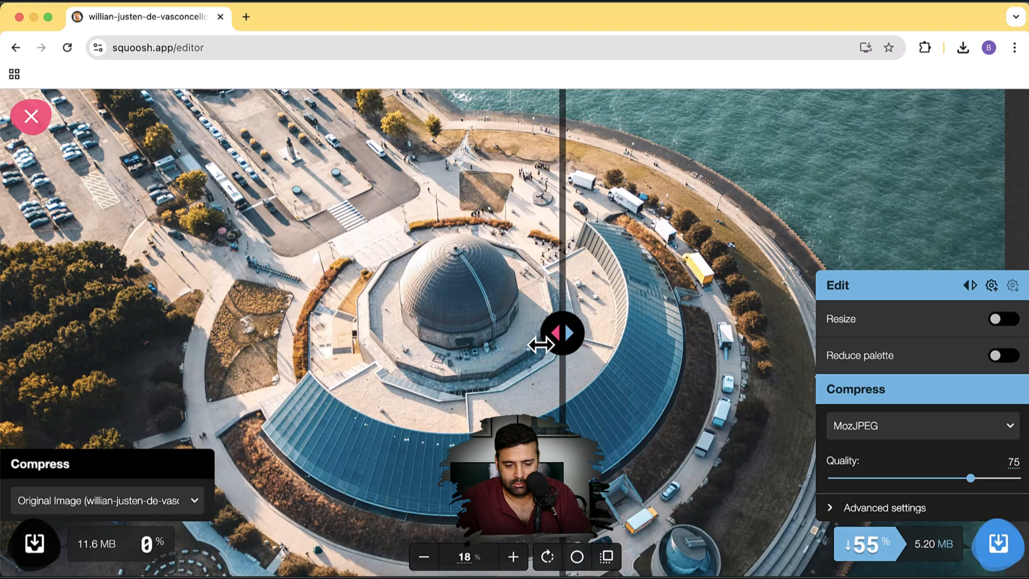
drag(561, 333, 466, 333)
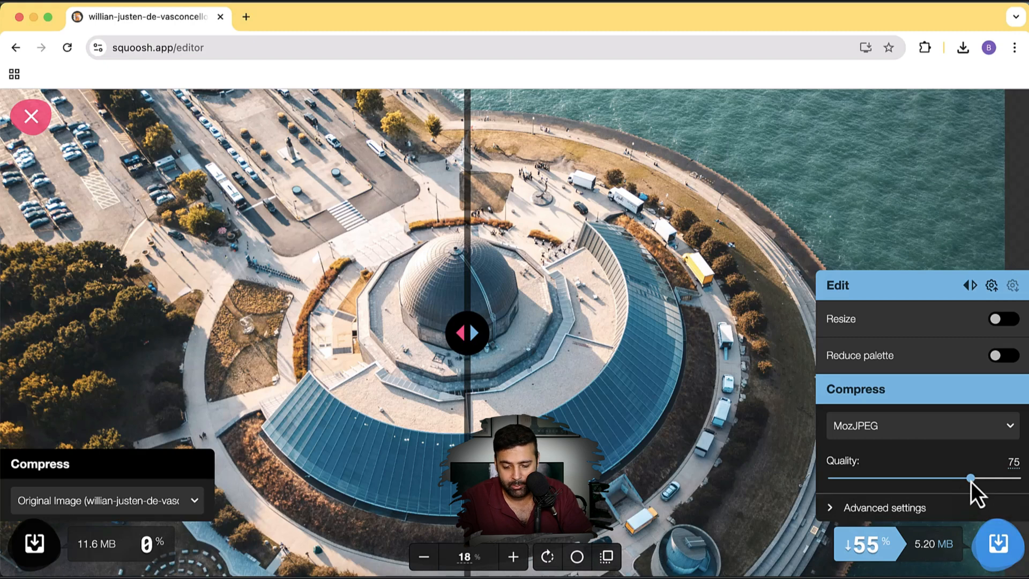
Lower MozJPEG quality from 75 to 50 and check the 2.62 MB result with the divider
drag(971, 478, 952, 477)
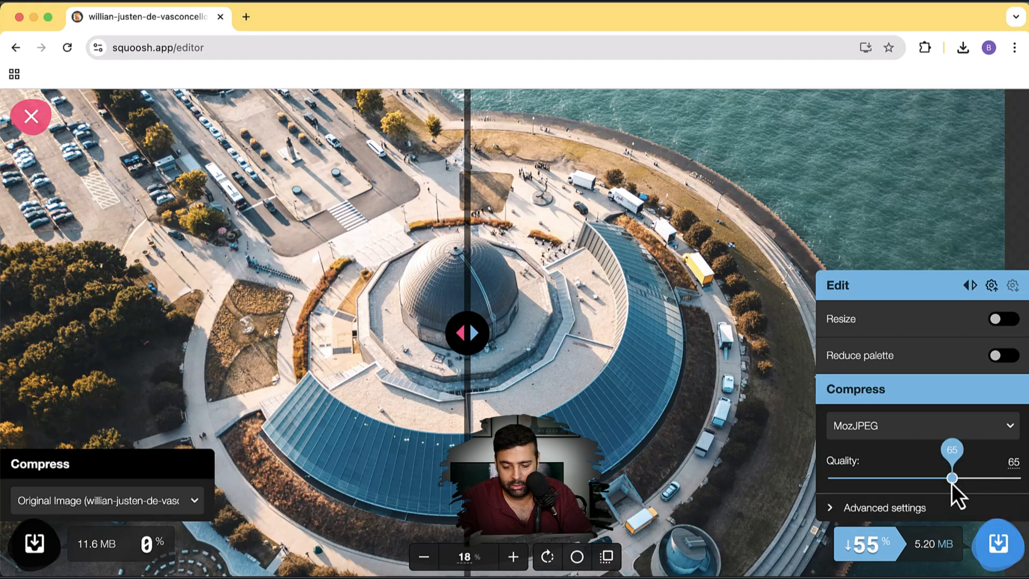
drag(952, 478, 924, 478)
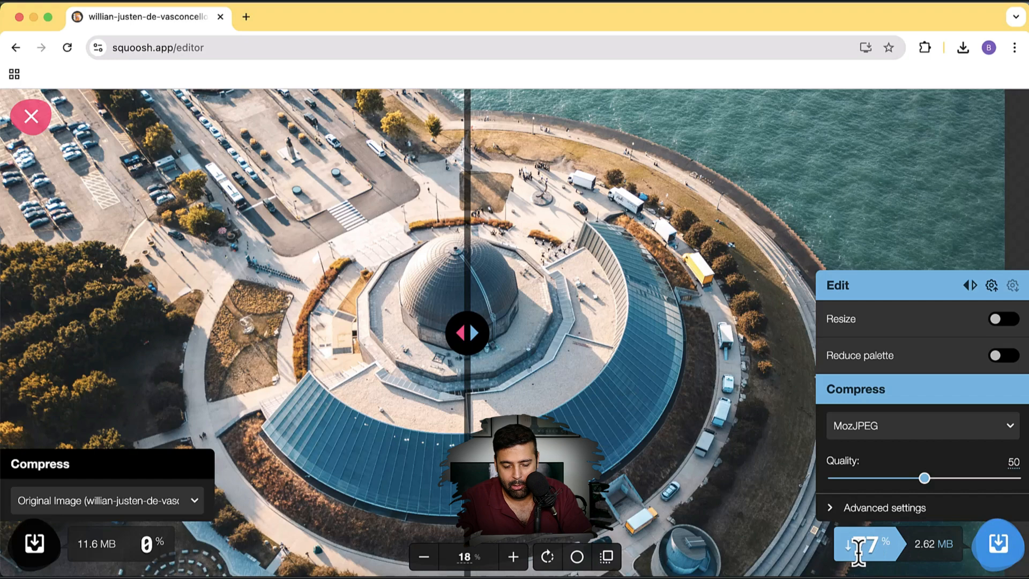
drag(468, 333, 647, 333)
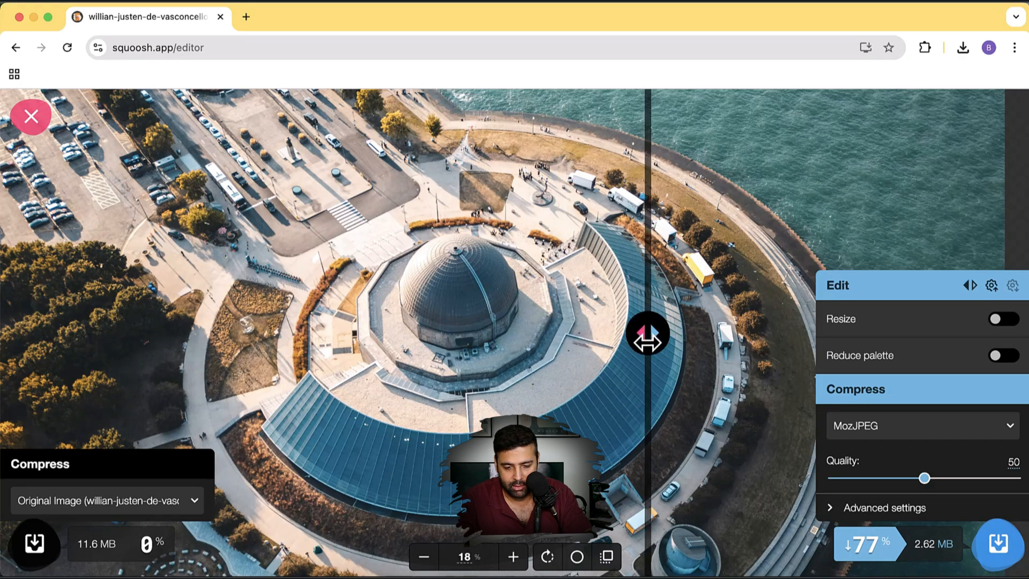
drag(647, 334, 441, 332)
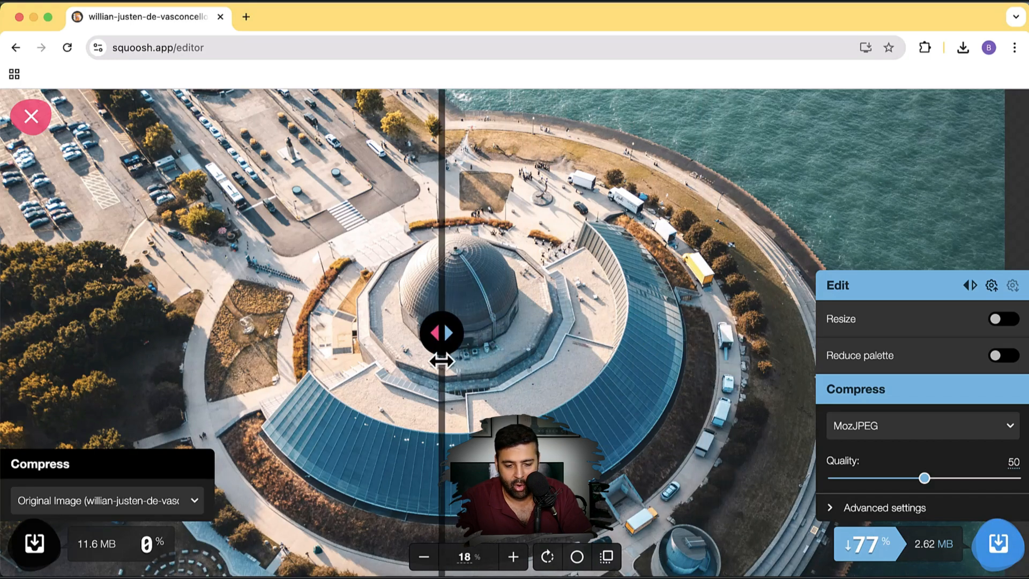
drag(441, 332, 476, 332)
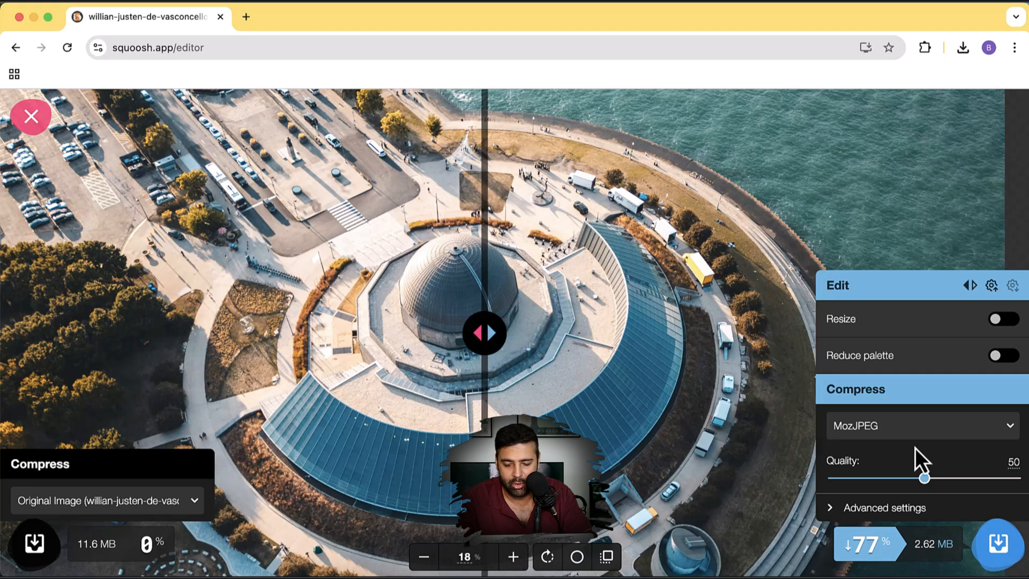
mouse_move(929, 473)
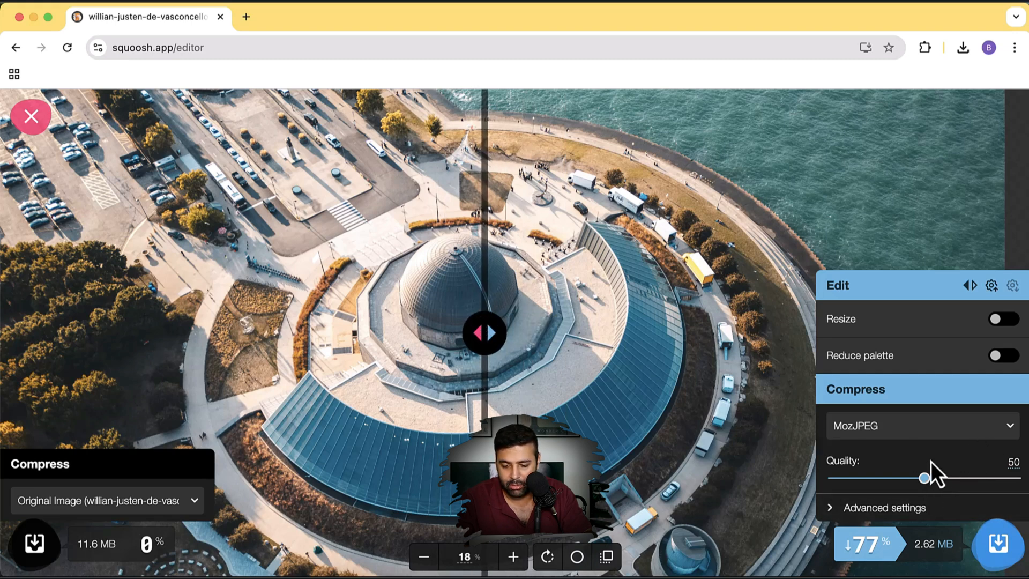
click(924, 477)
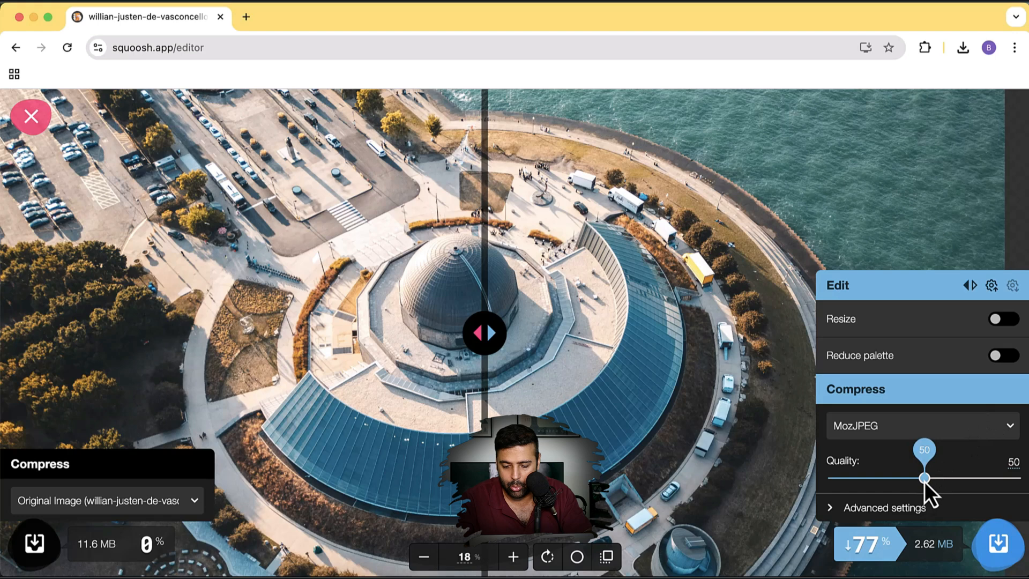
Enable resizing and set the width to 1500, giving 1500×1125 at 1.27 MB
drag(924, 477, 878, 477)
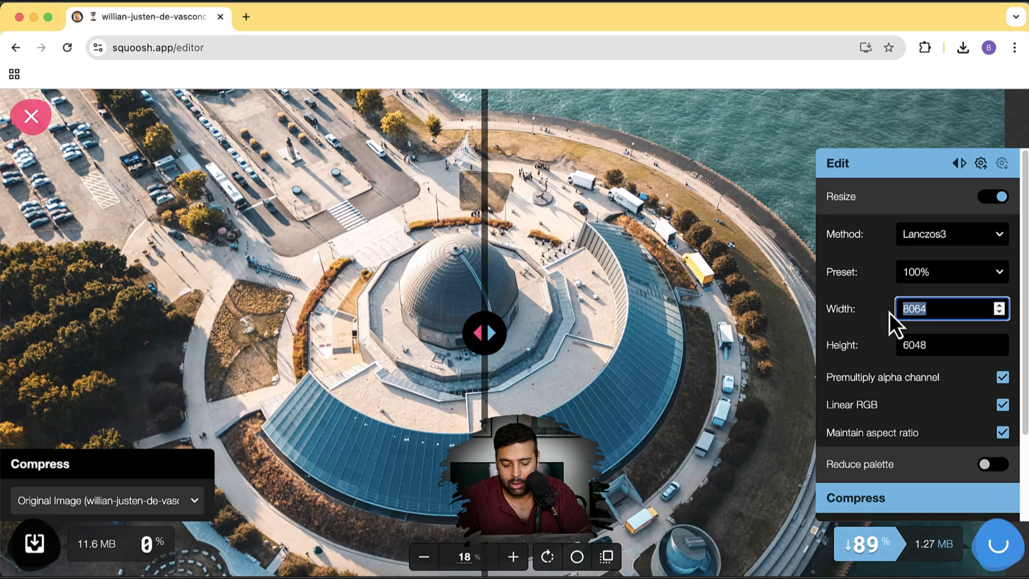
text(1500)
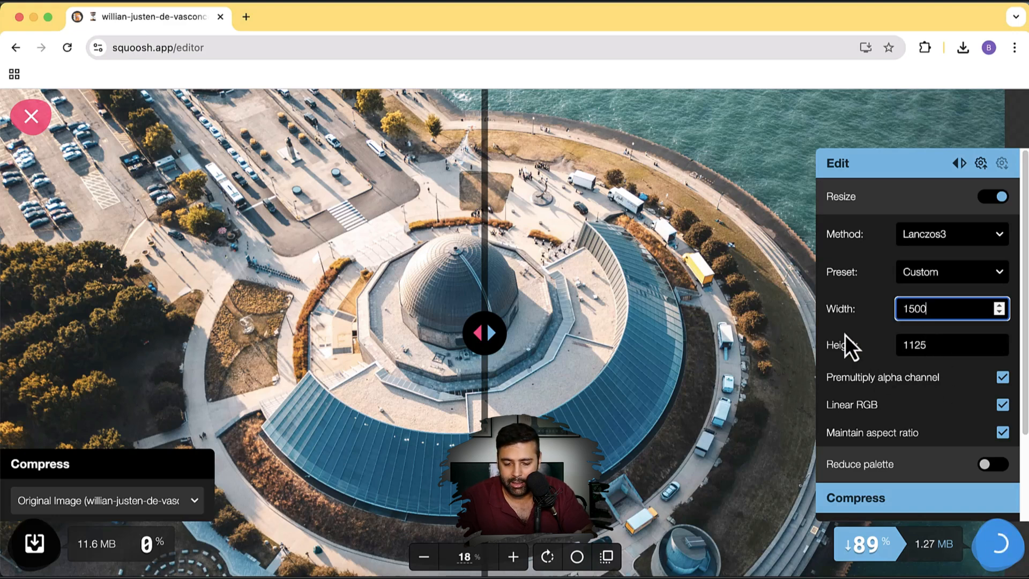
mouse_move(949, 564)
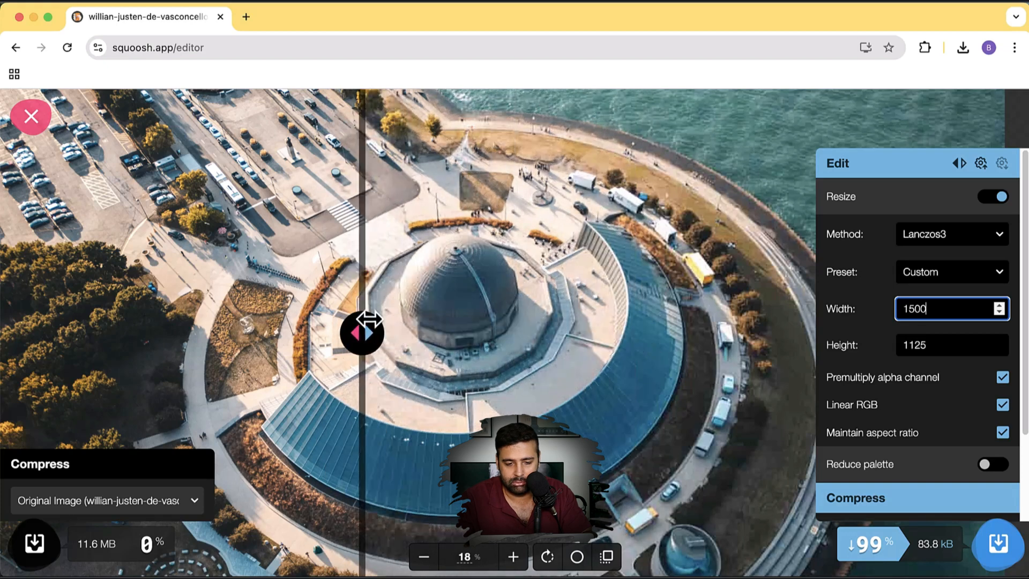
Raise MozJPEG quality on the resized photo to 85, producing a 399 kB output
drag(361, 331, 463, 331)
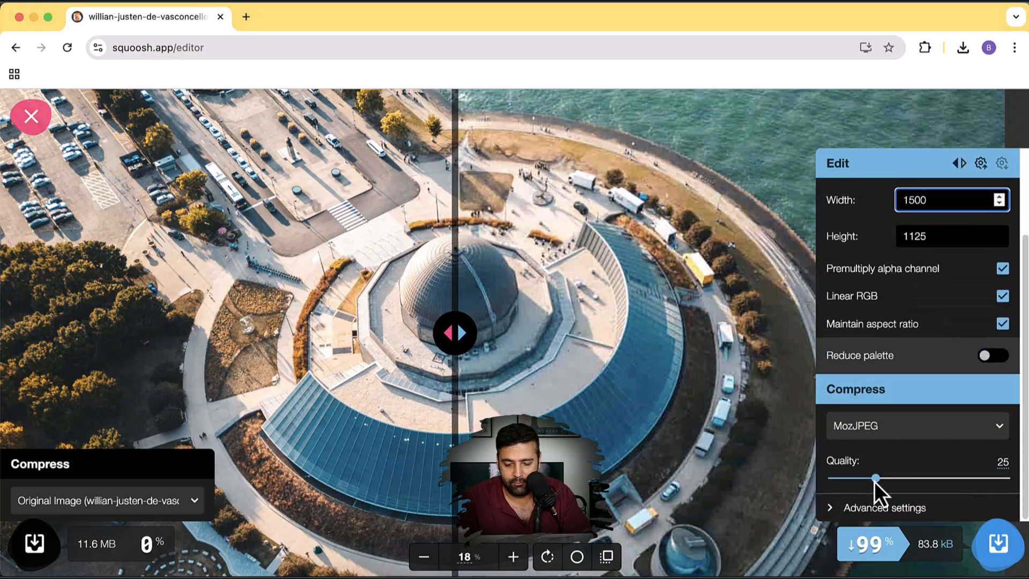
drag(875, 478, 934, 478)
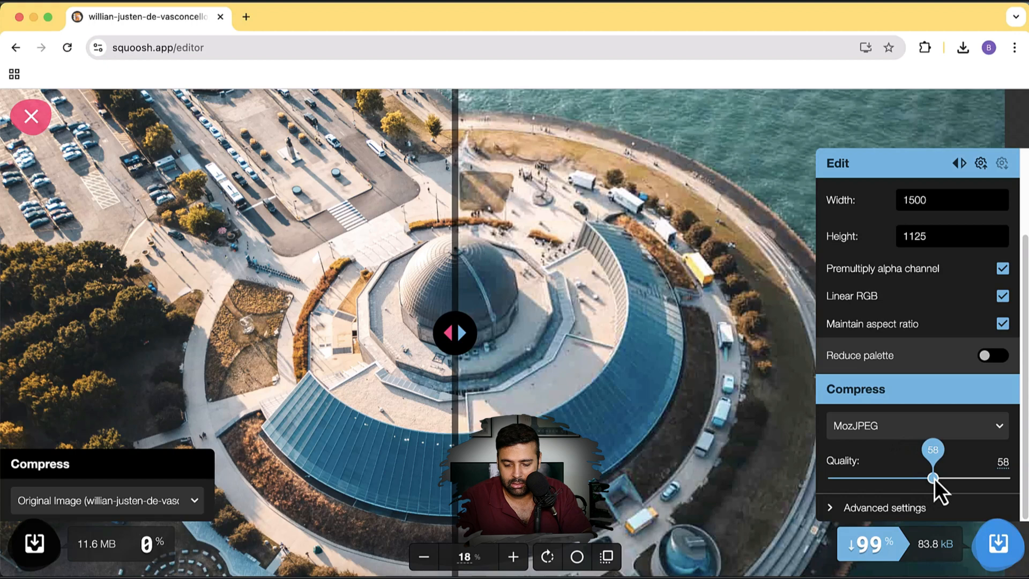
drag(933, 478, 953, 478)
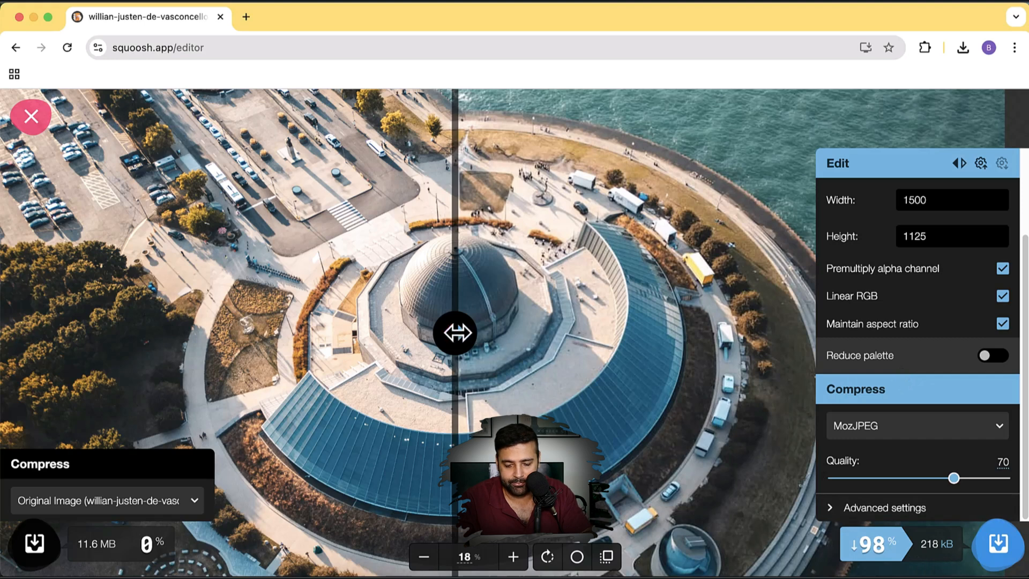
drag(456, 332, 500, 332)
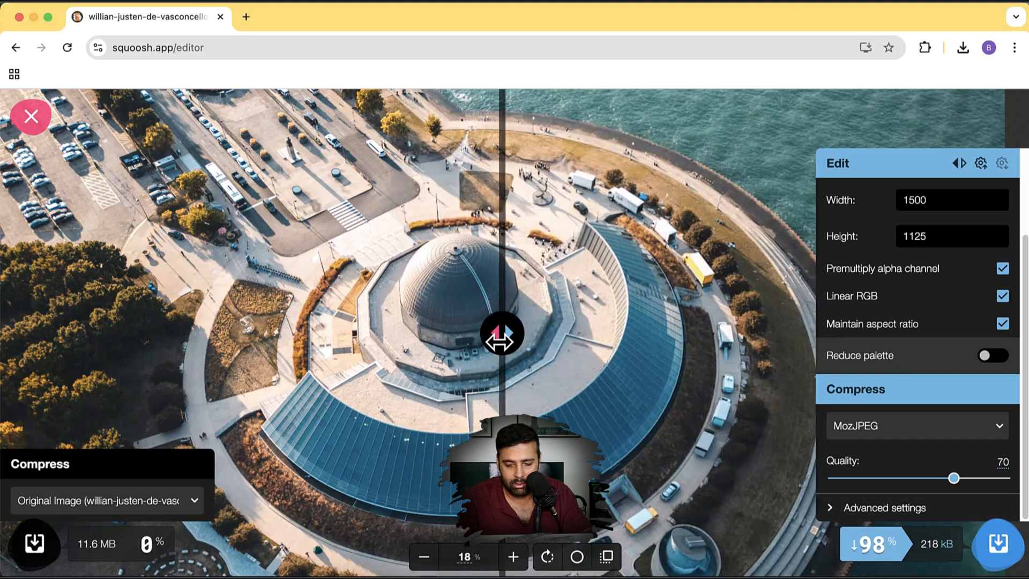
drag(502, 333, 453, 333)
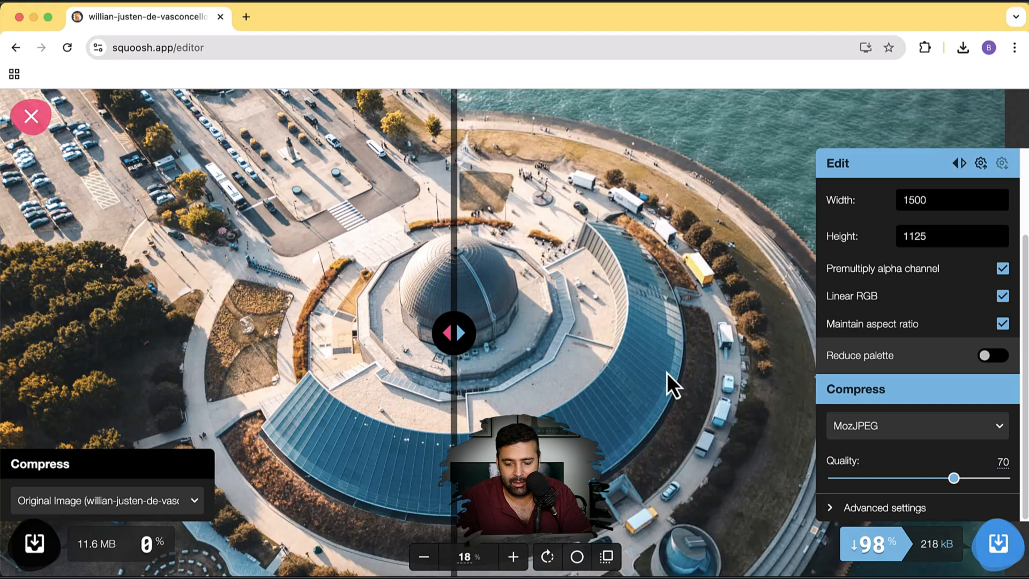
drag(954, 477, 959, 477)
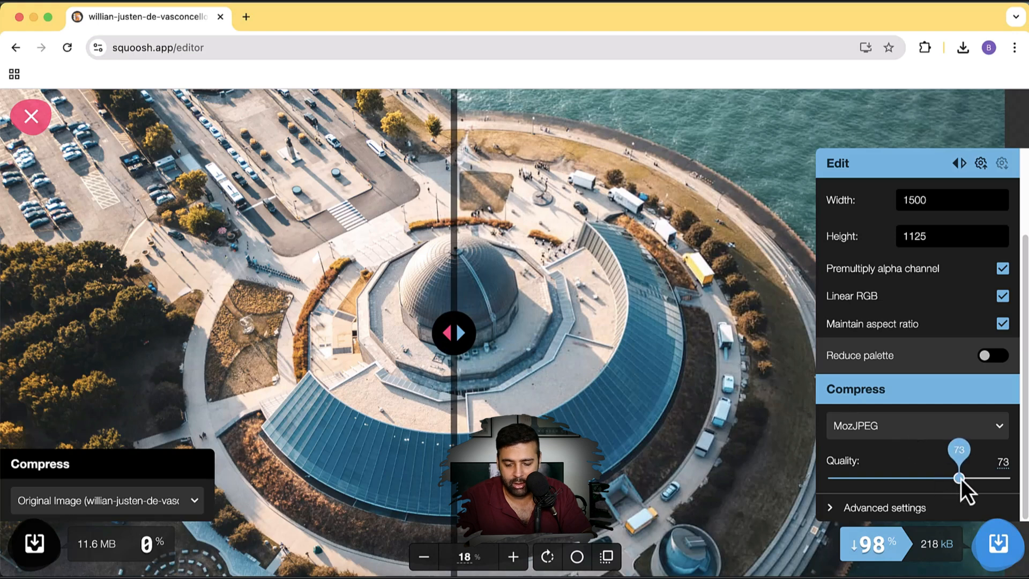
drag(957, 477, 981, 477)
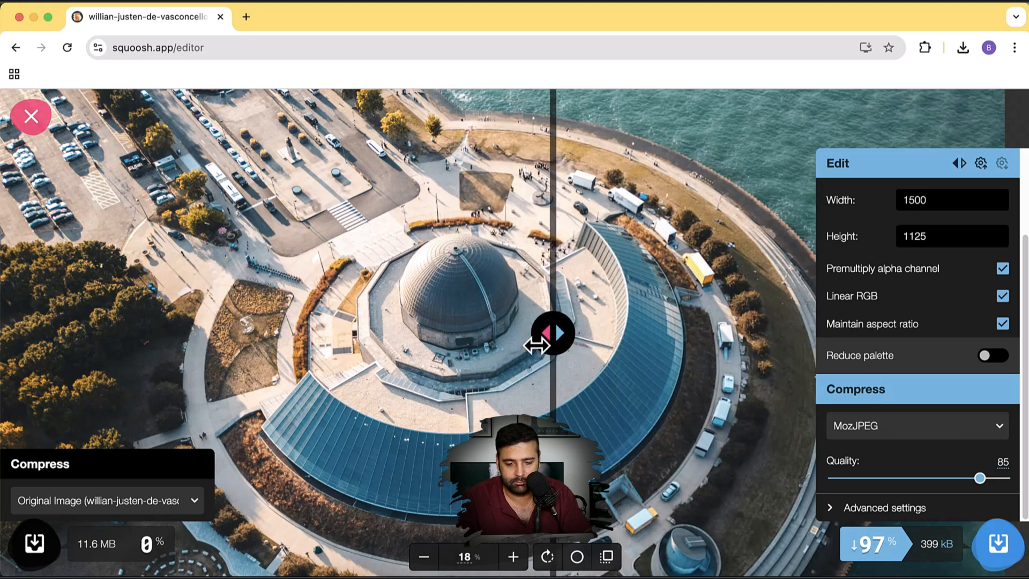
Zoom out and sweep the comparison divider across the photo to check the 399 kB result
drag(552, 331, 433, 332)
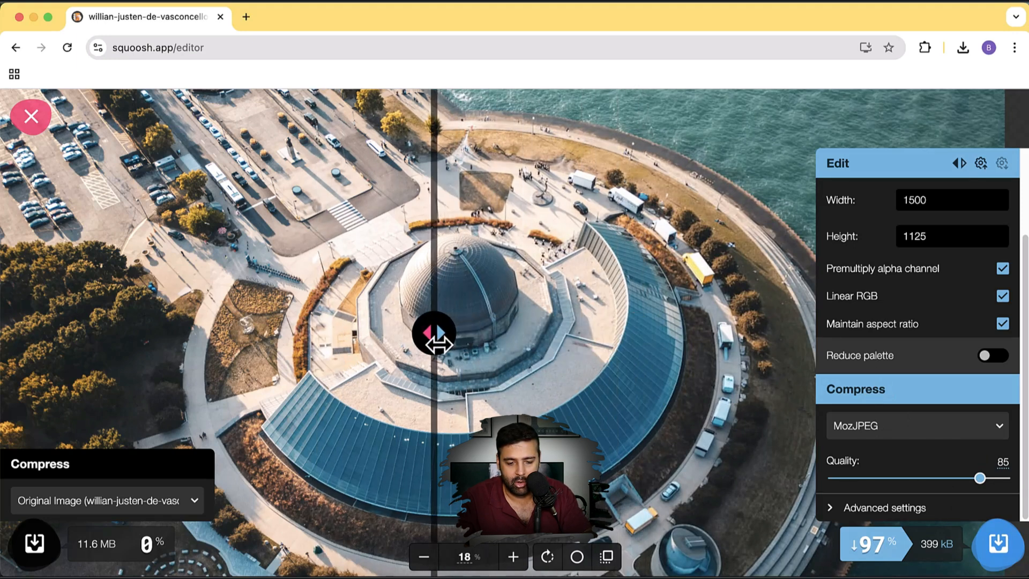
drag(434, 333, 461, 333)
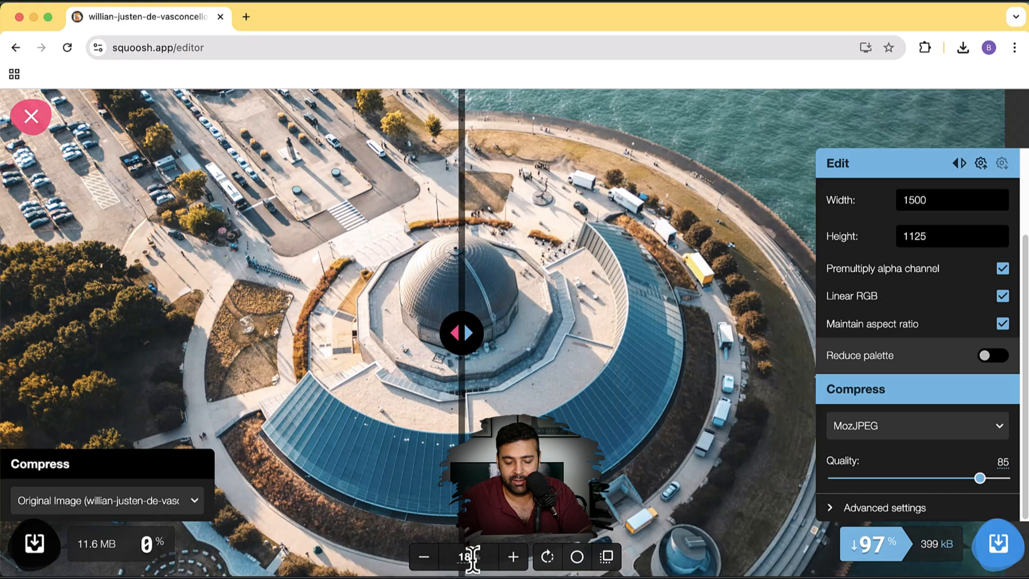
click(424, 556)
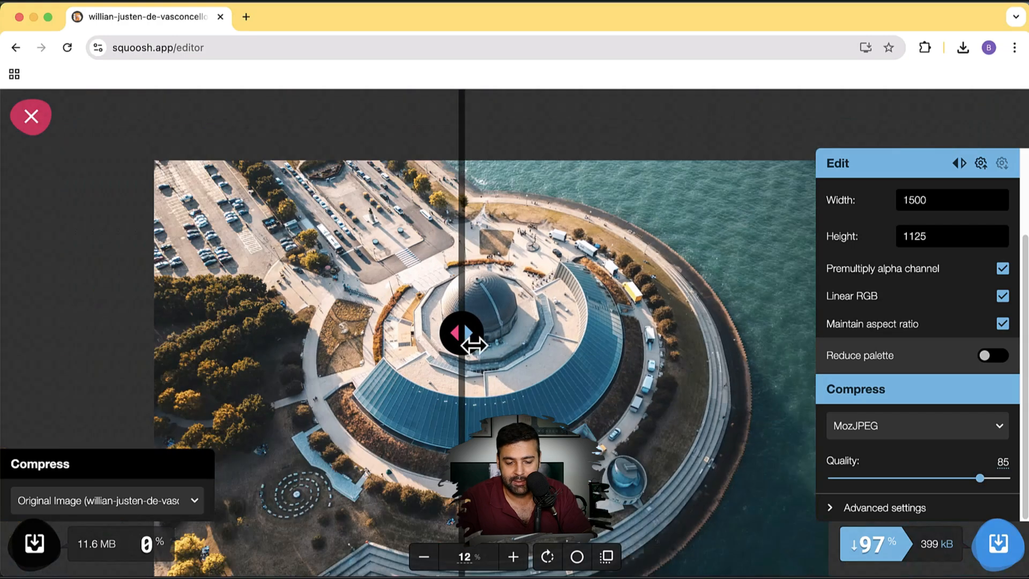
drag(461, 333, 319, 333)
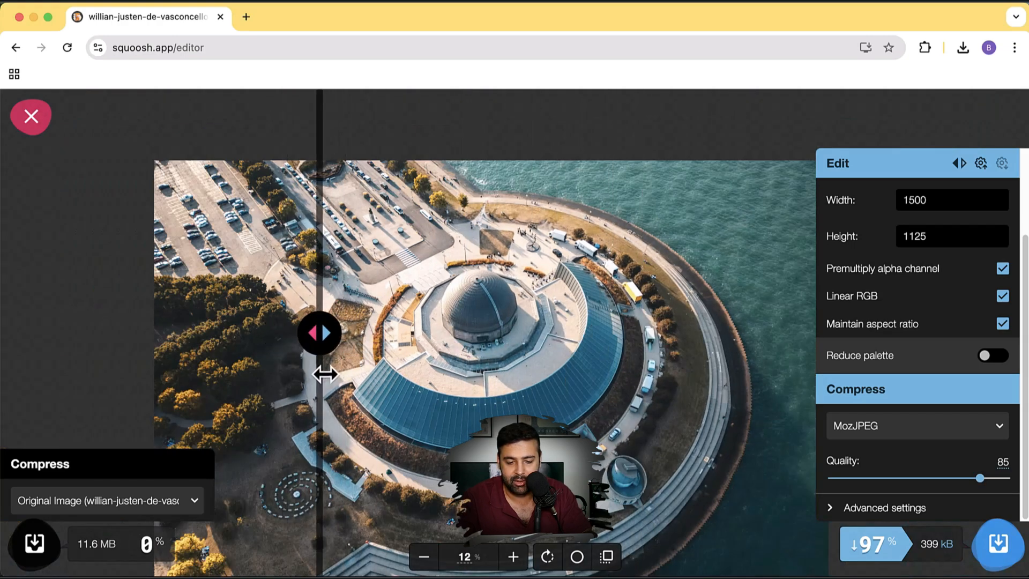
drag(318, 333, 464, 333)
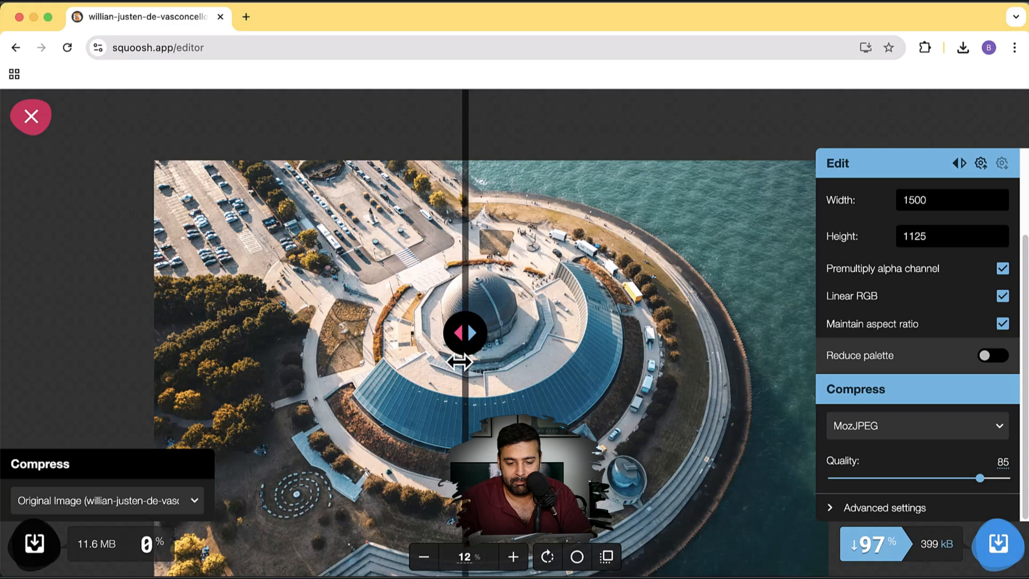
drag(464, 332, 430, 332)
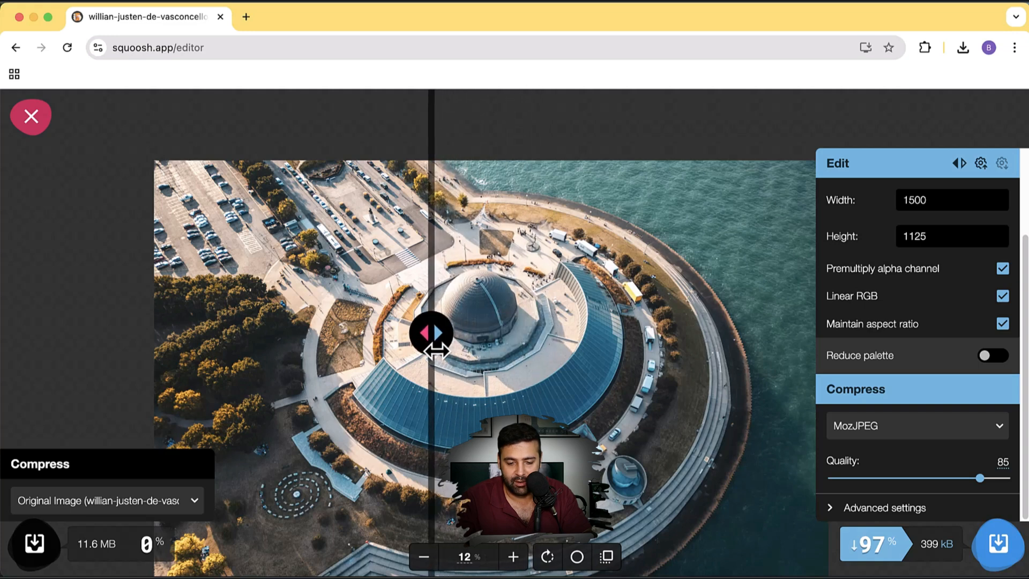
drag(431, 333, 491, 333)
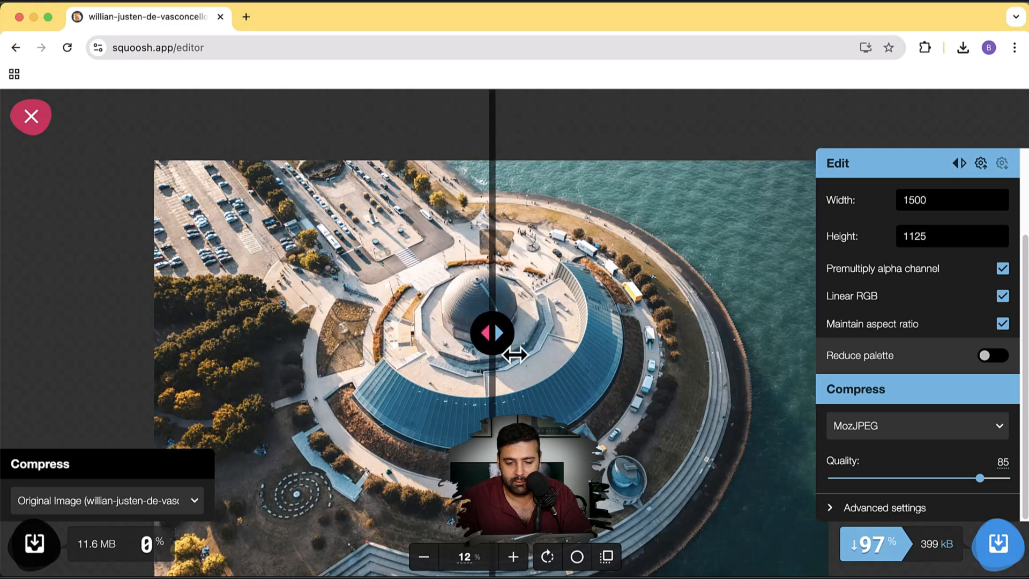
drag(492, 333, 477, 333)
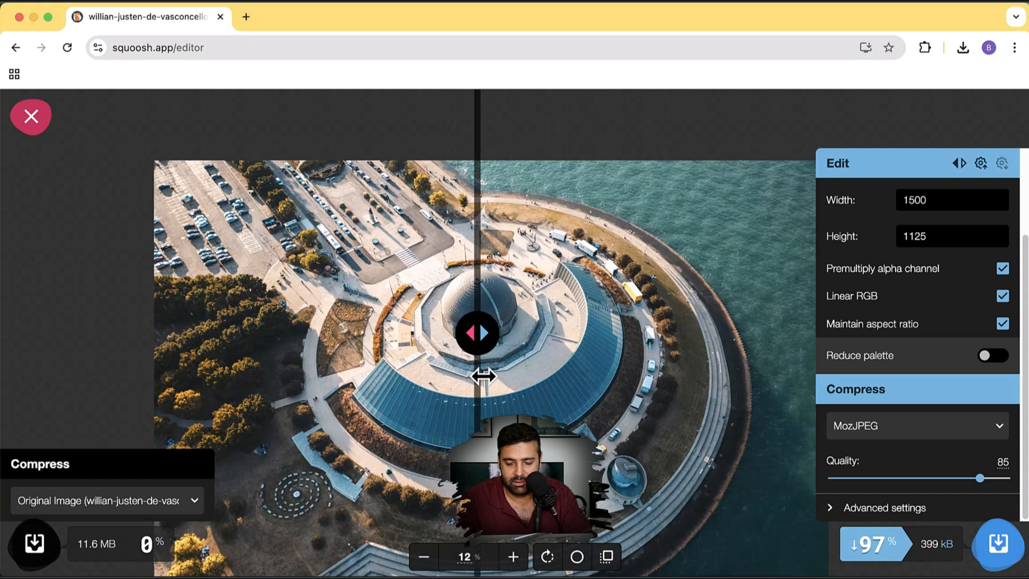
mouse_move(933, 564)
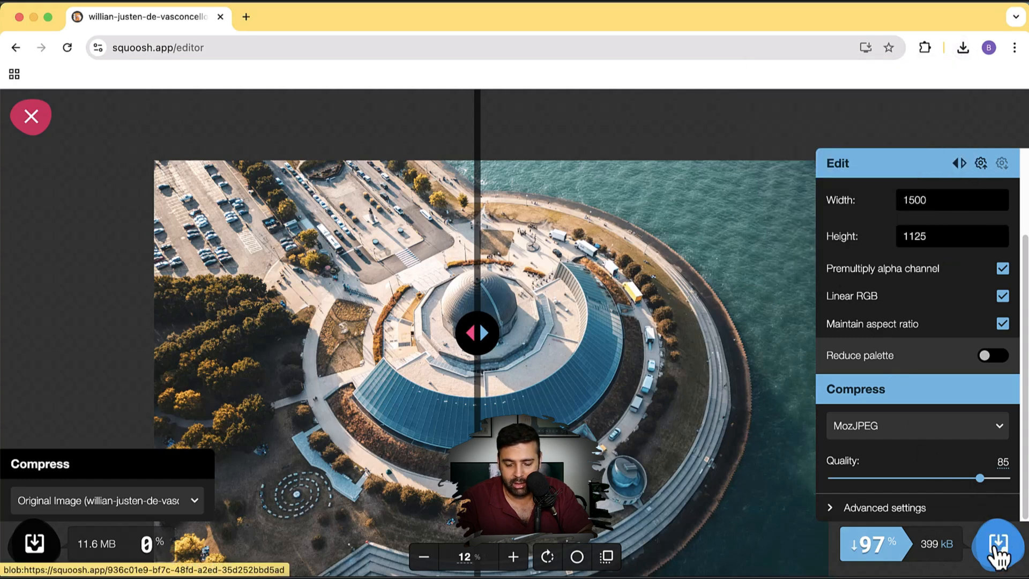
Download the 399 KB, 1500×1125 compressed JPG and close its Finder info window
click(997, 544)
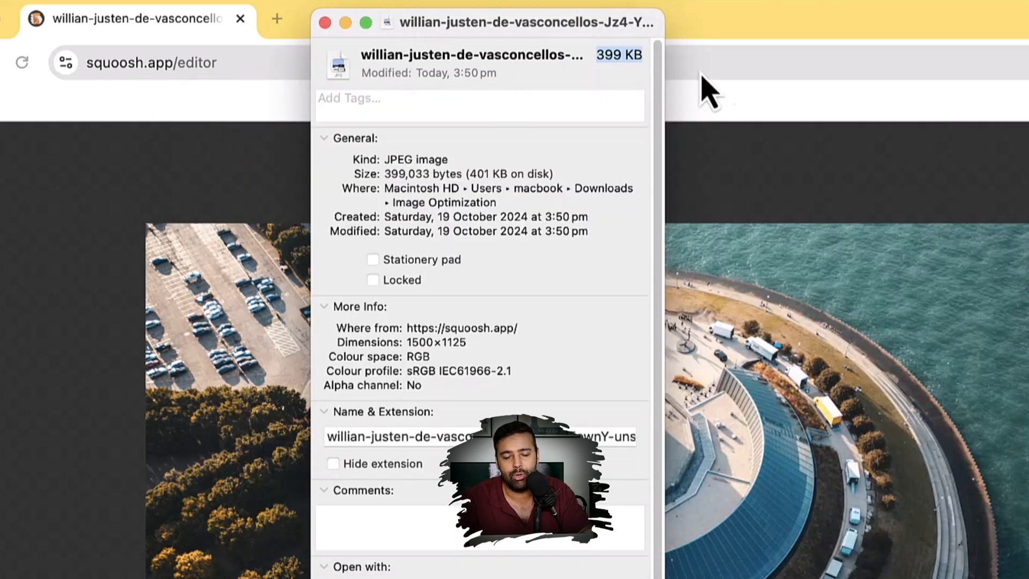
click(324, 22)
text(p)
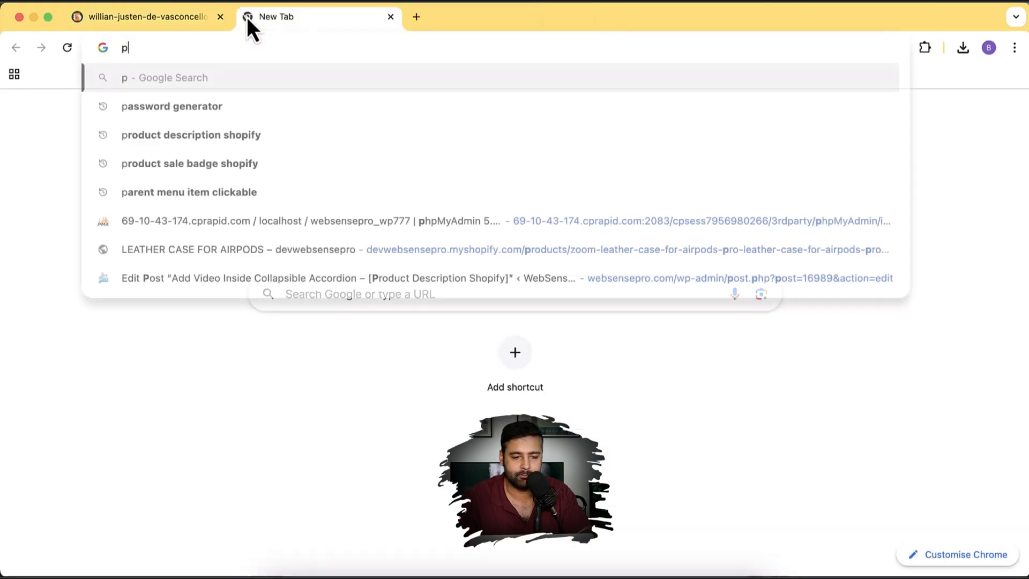
Search 'photopea' in a new Chrome tab and open the Free Online Photo Editor homepage
text(hoto)
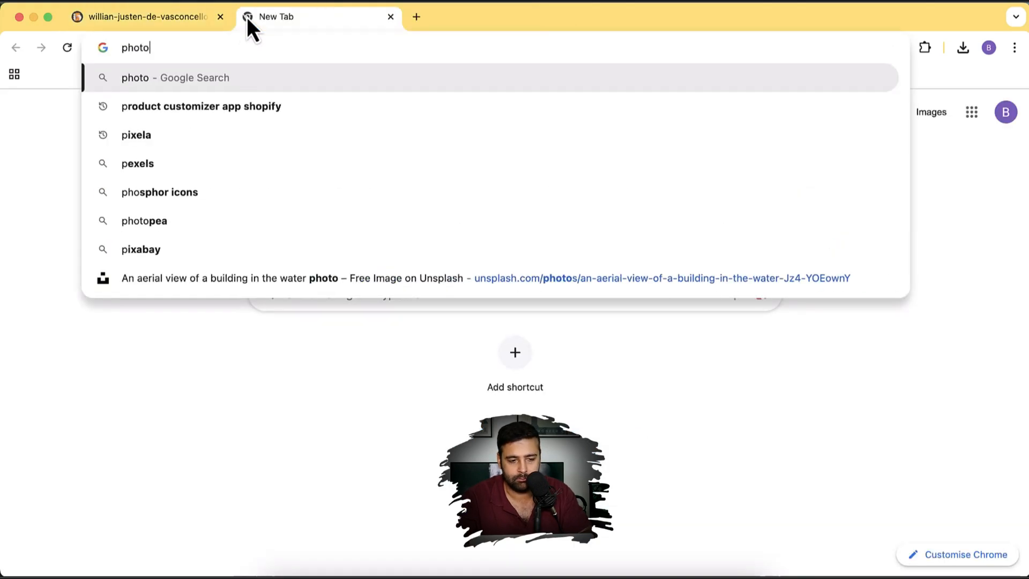
click(144, 220)
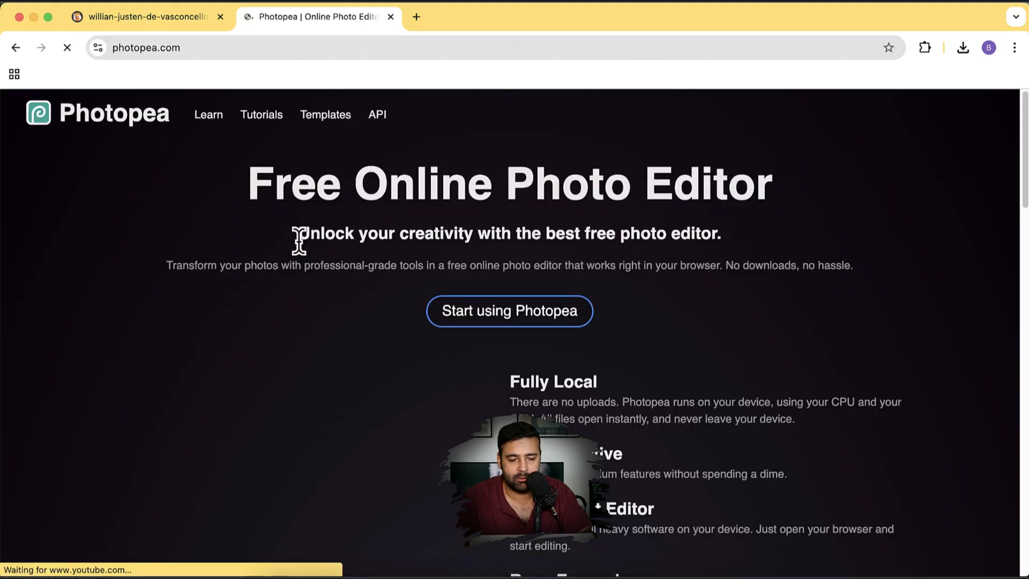
scroll(down, 3)
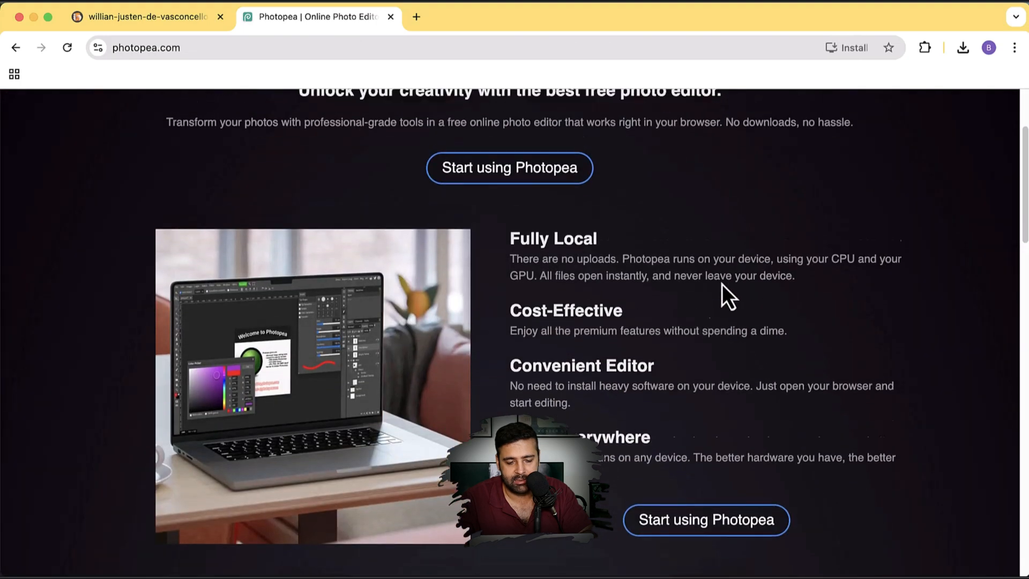
scroll(up, 3)
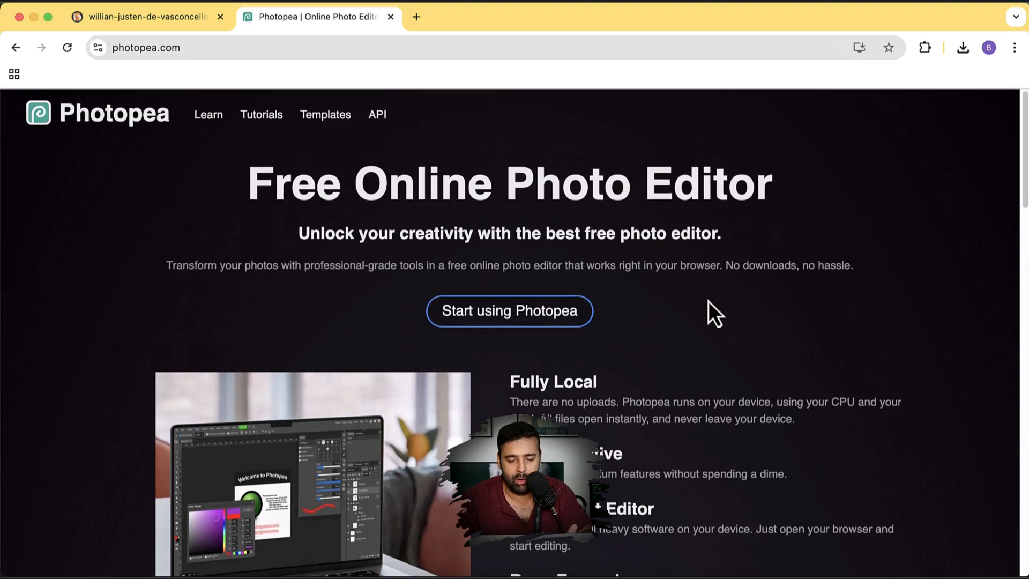
Launch the Photopea editor and drag the original aerial JPG from Finder into it
click(509, 310)
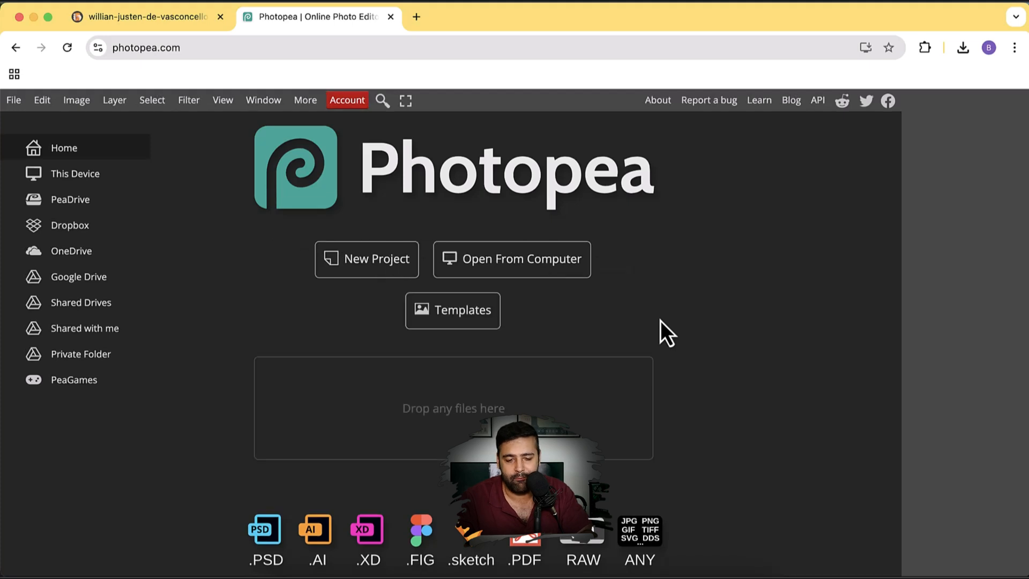
mouse_move(784, 279)
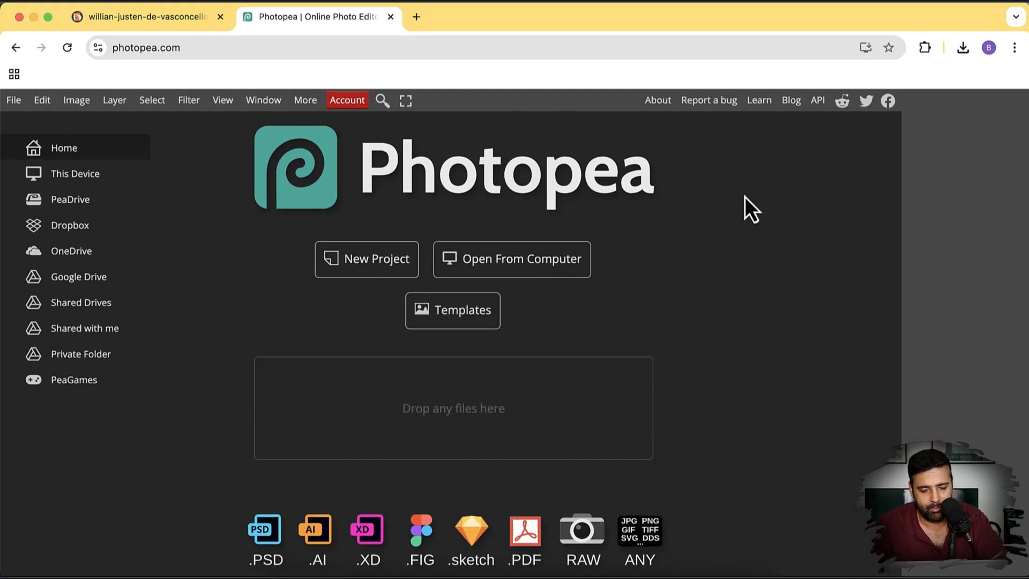
mouse_move(648, 306)
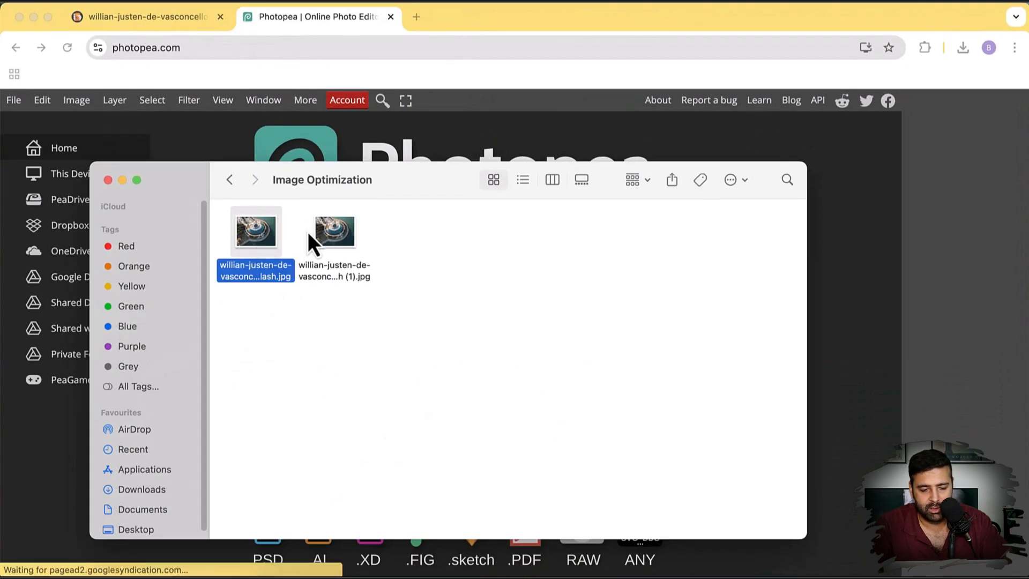
click(334, 231)
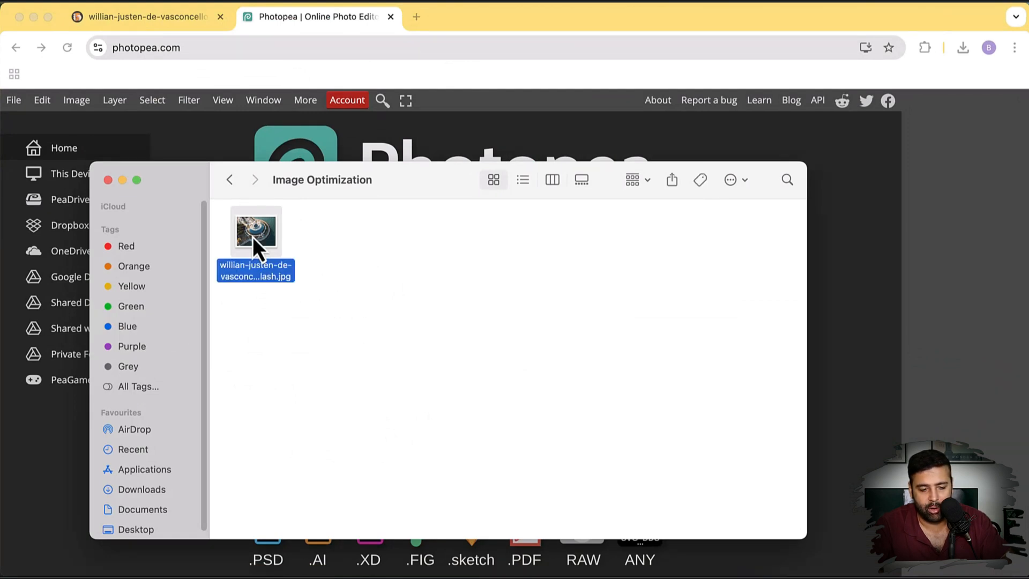
drag(255, 231, 420, 161)
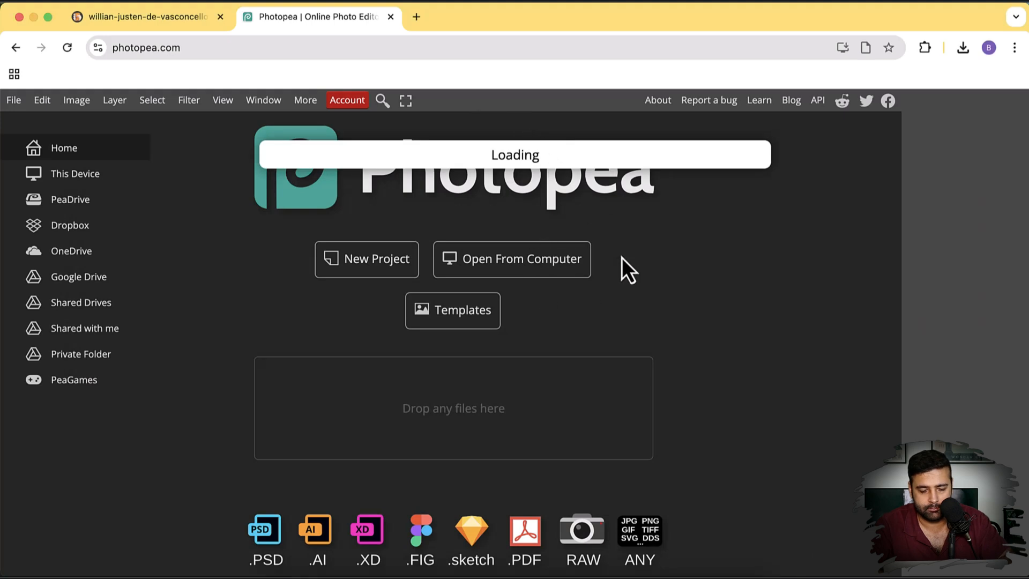
mouse_move(702, 305)
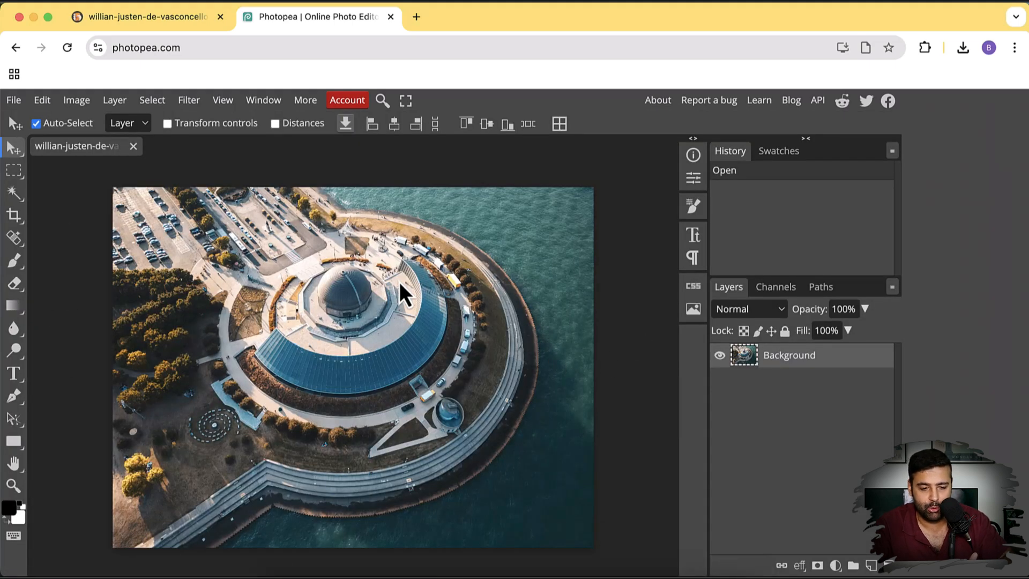
mouse_move(389, 302)
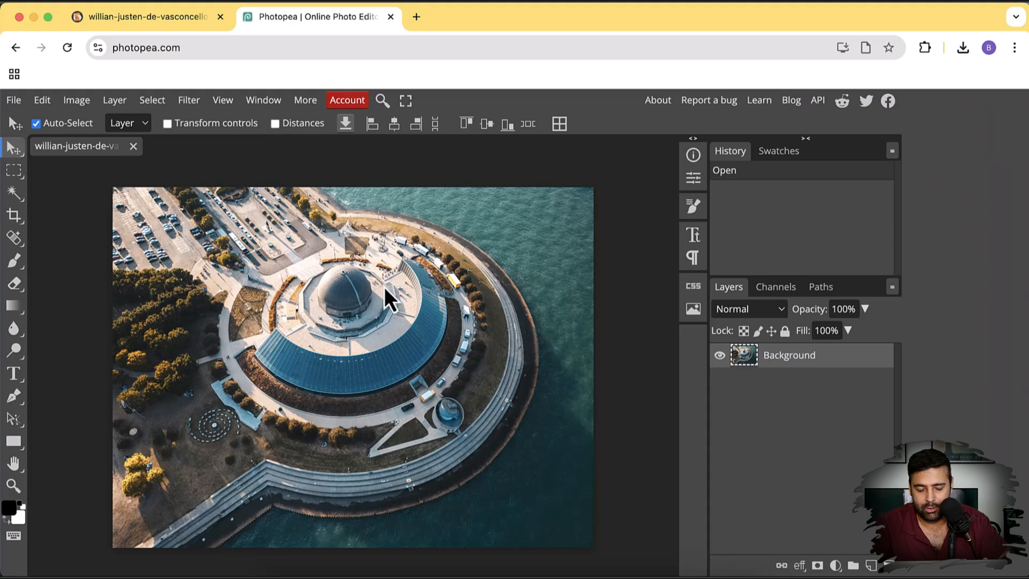
mouse_move(96, 128)
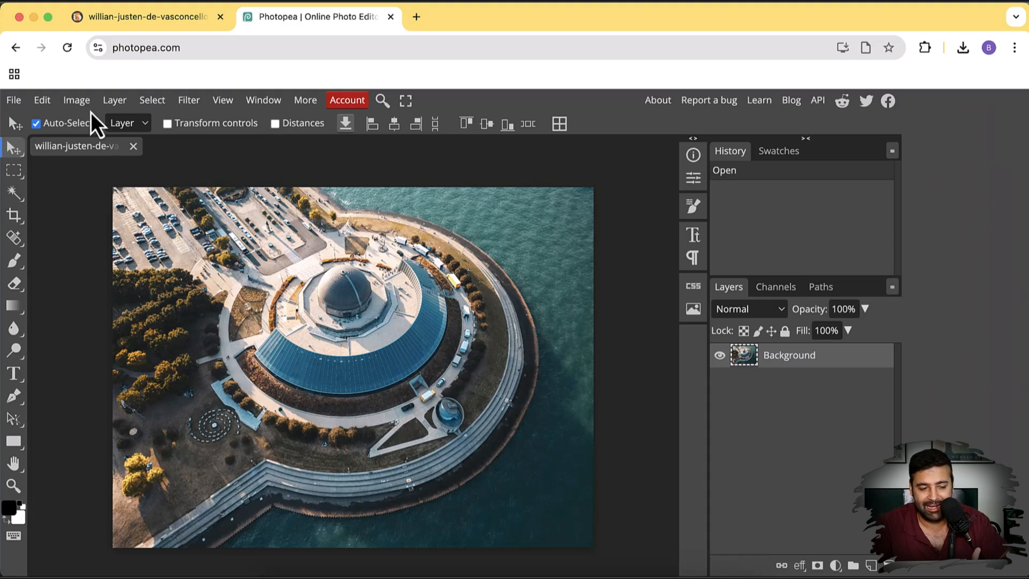
Open Image Size and enter a 1500-pixel width, with height linked to 1125
click(76, 99)
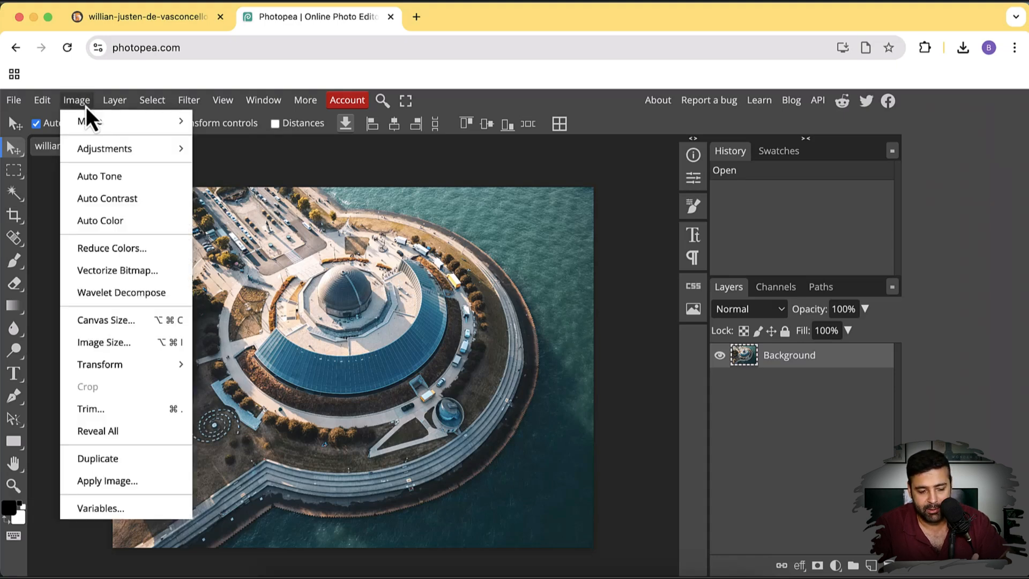
mouse_move(100, 365)
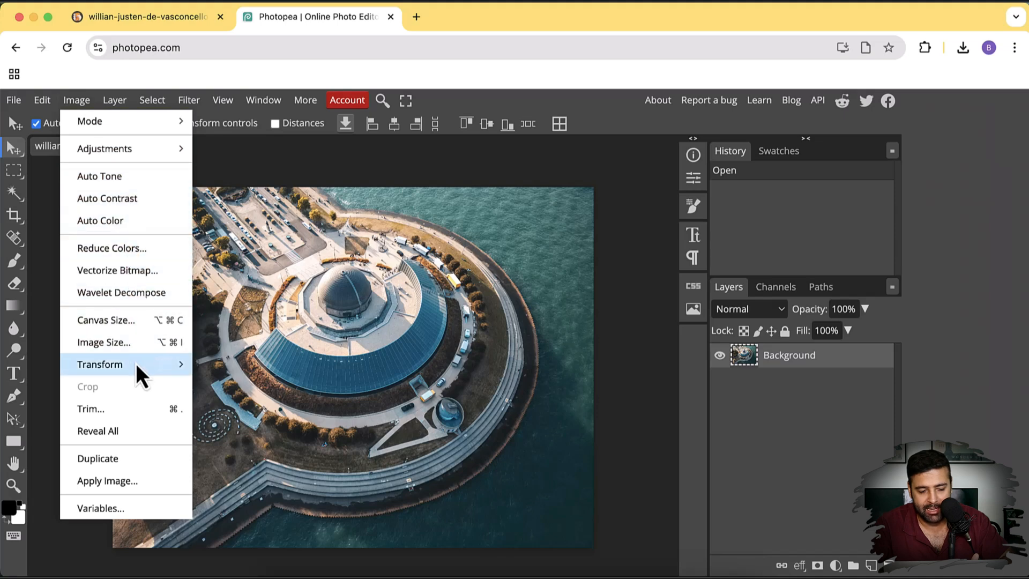
mouse_move(103, 342)
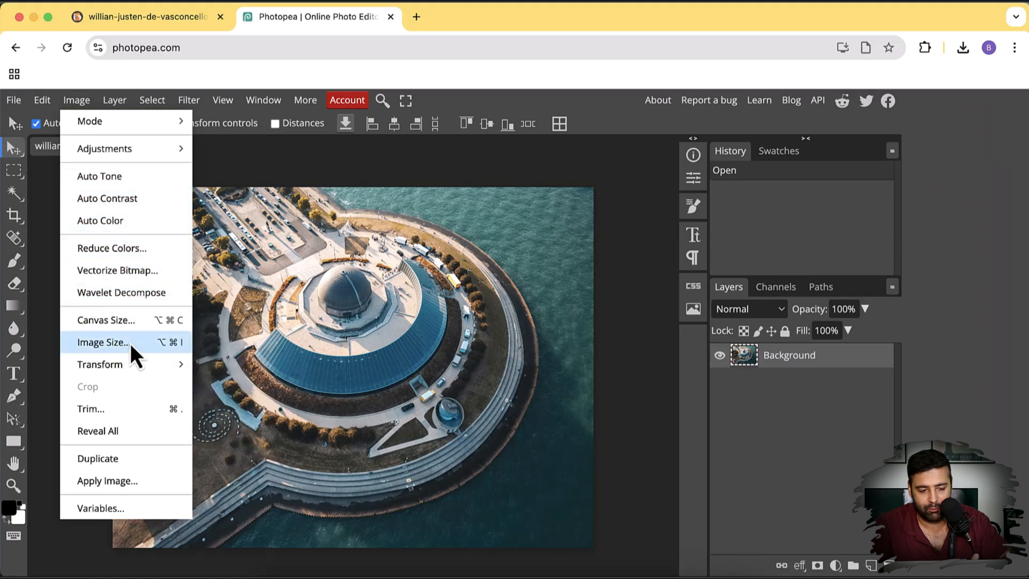
click(103, 342)
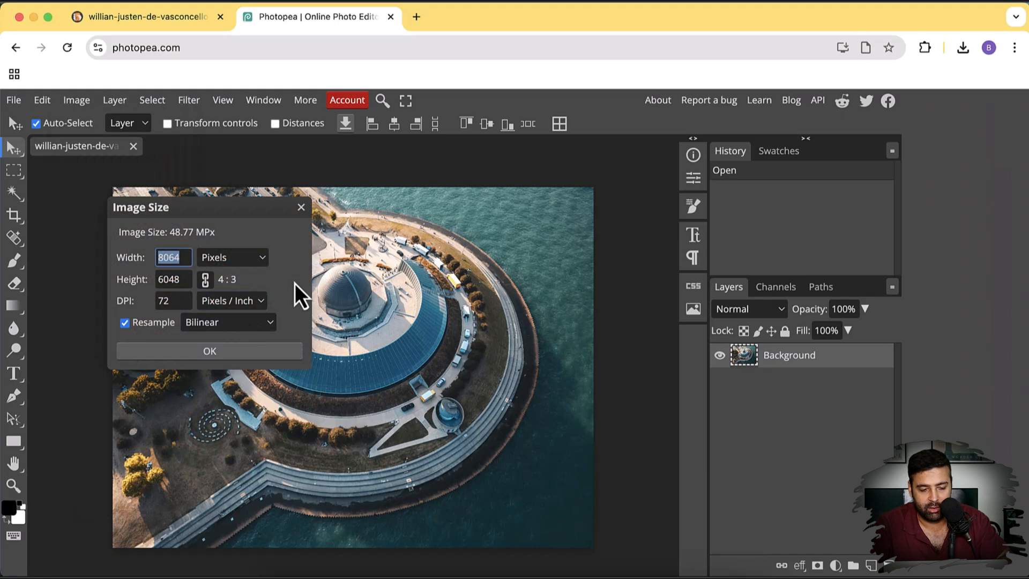
text(1500)
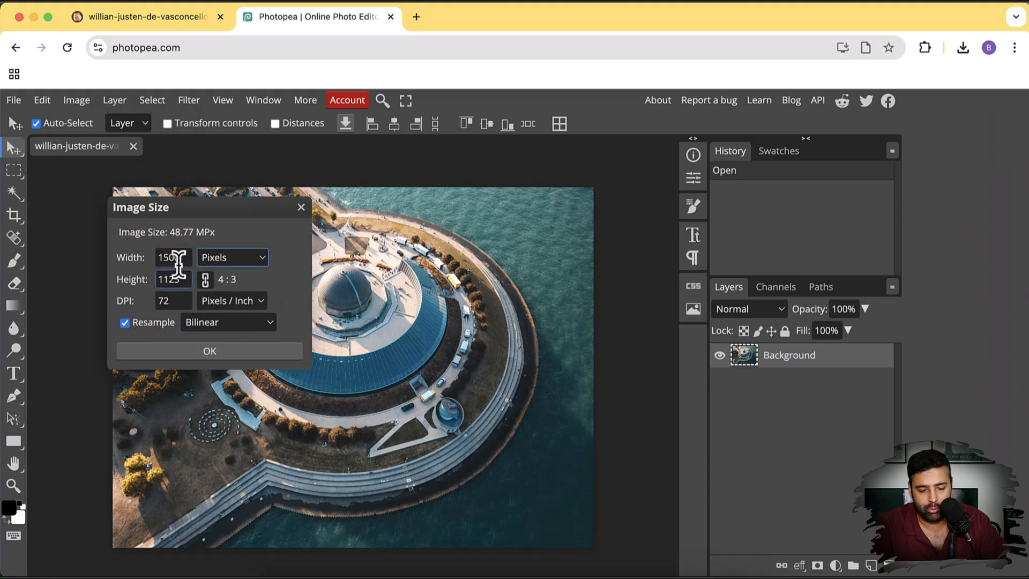
text(2000)
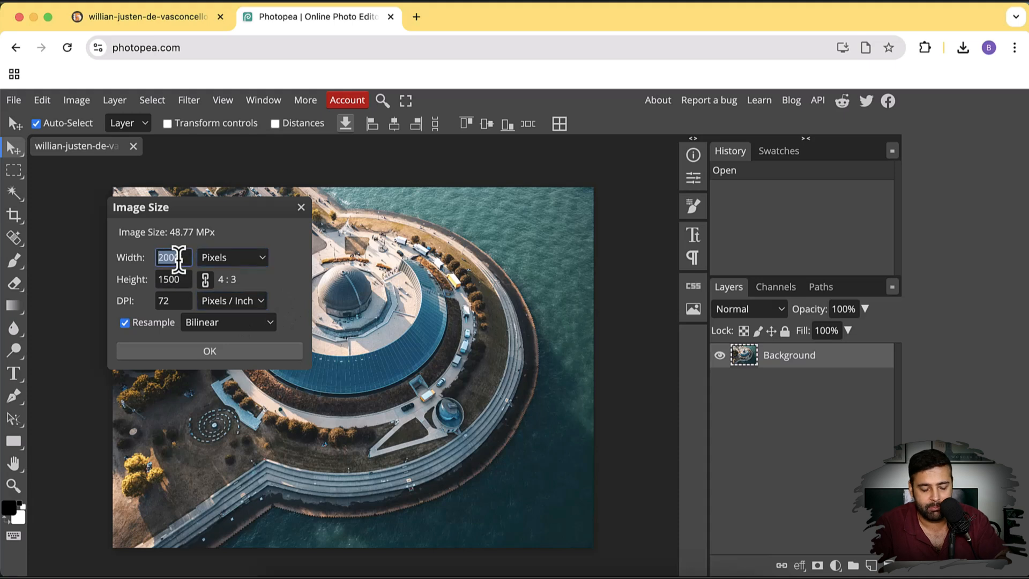
text(1500)
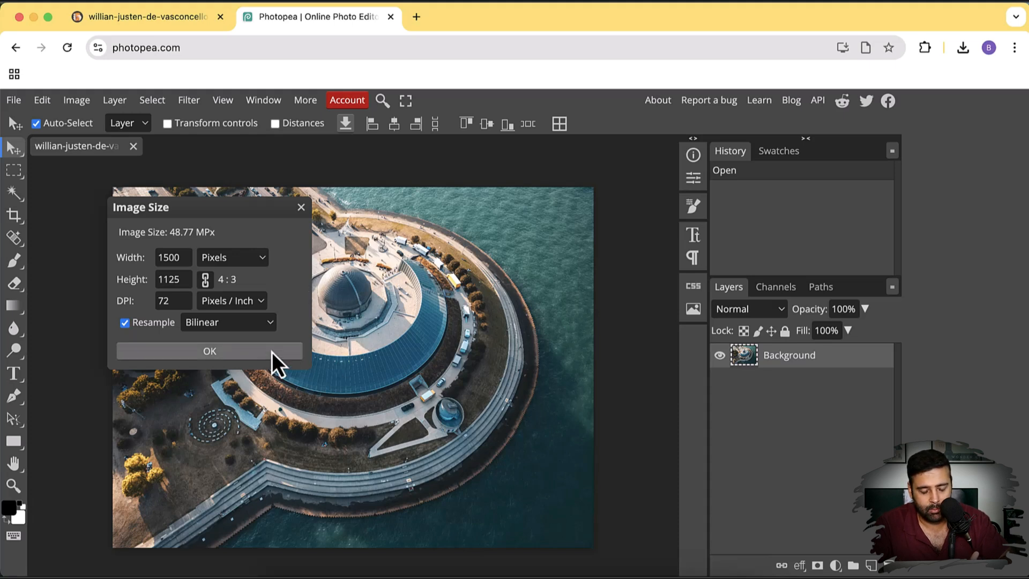
Apply the 1500 × 1125 resize, zoom in on the dome, then fit the photo to view
click(210, 350)
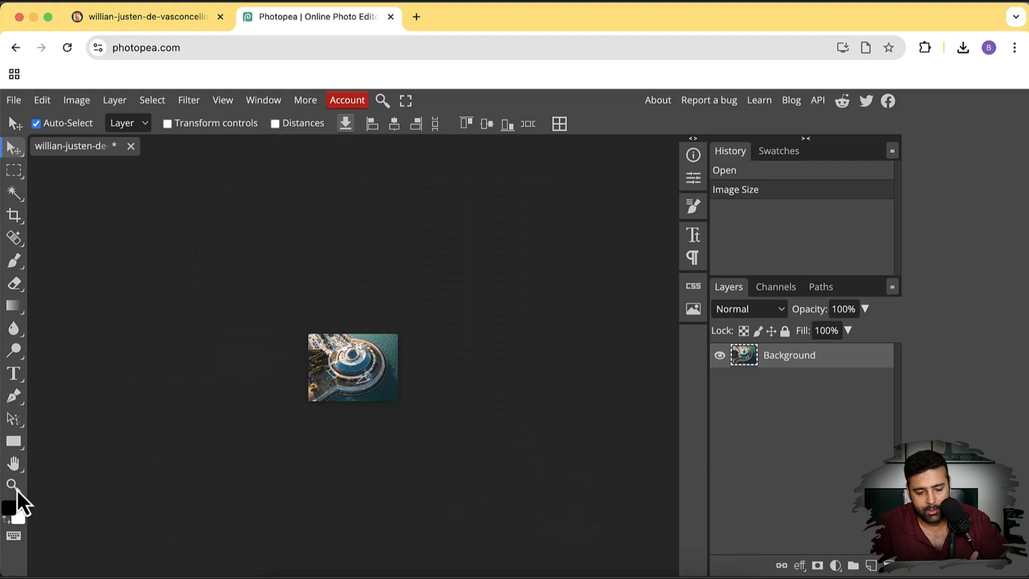
click(13, 486)
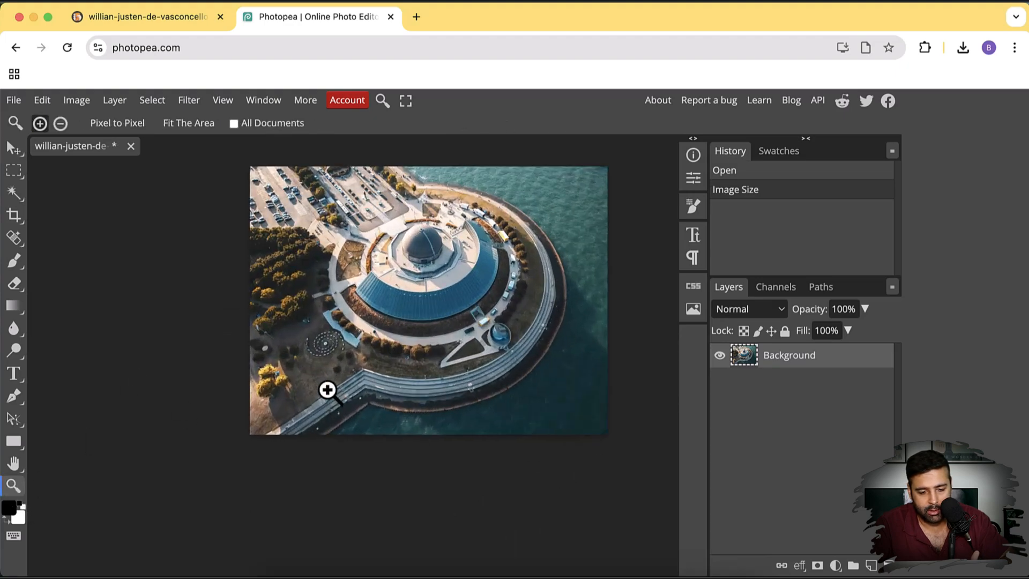
click(327, 389)
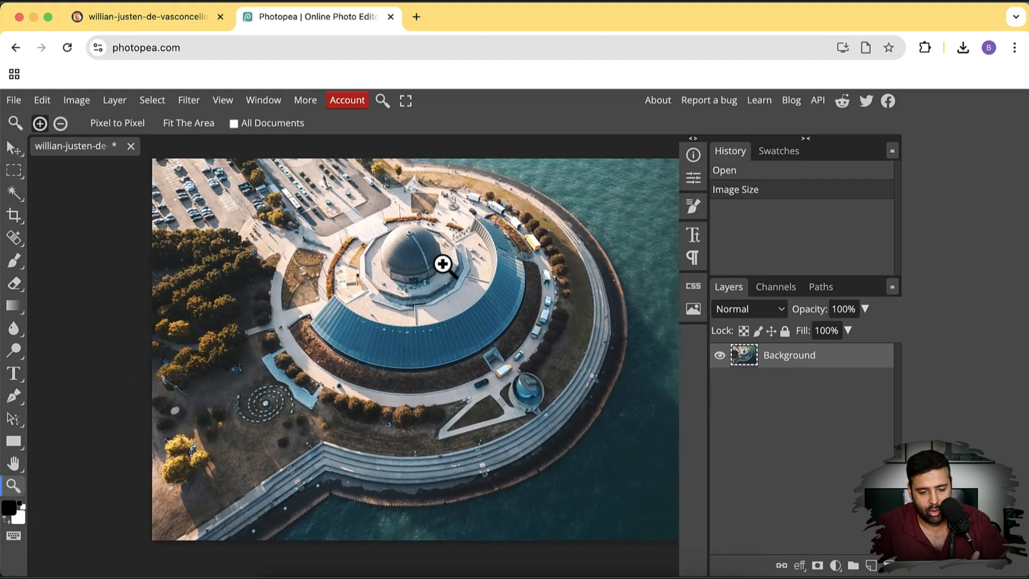
click(442, 264)
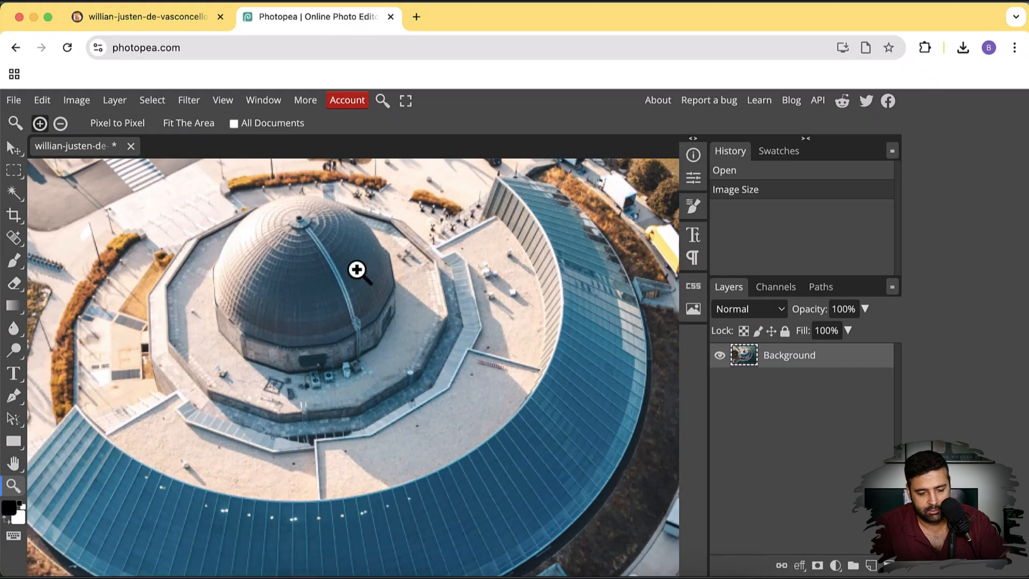
click(59, 123)
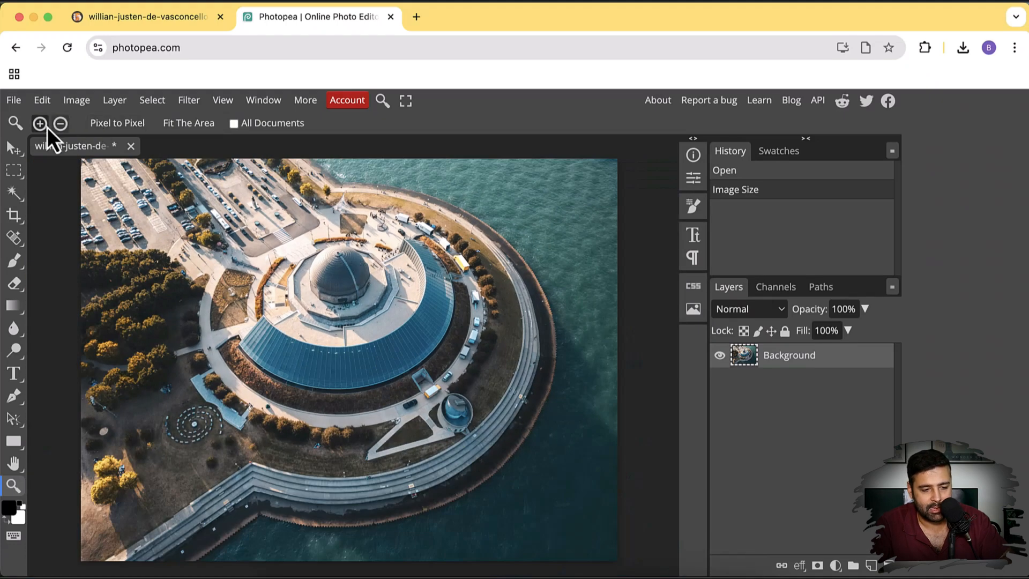
click(13, 99)
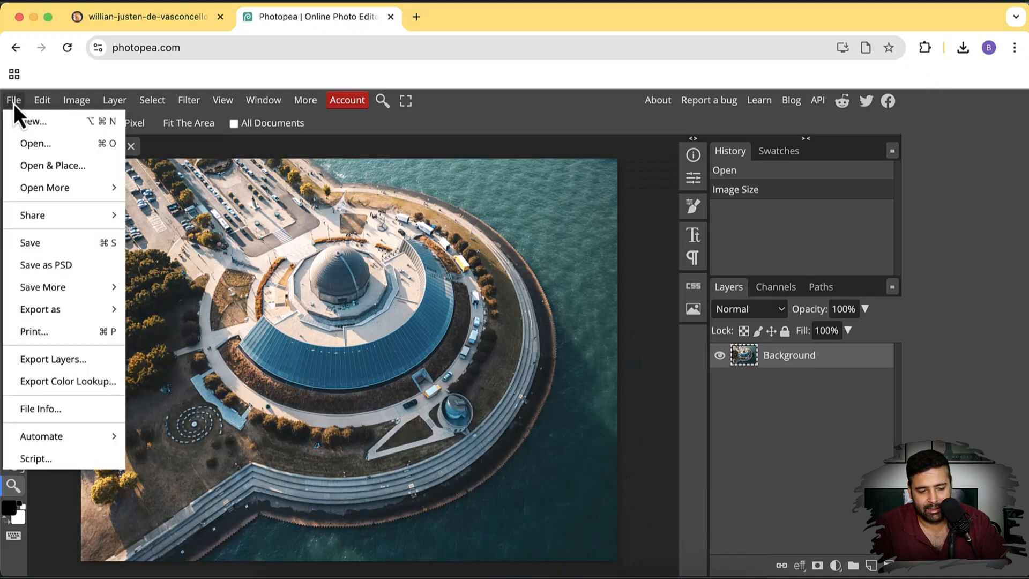
mouse_move(40, 309)
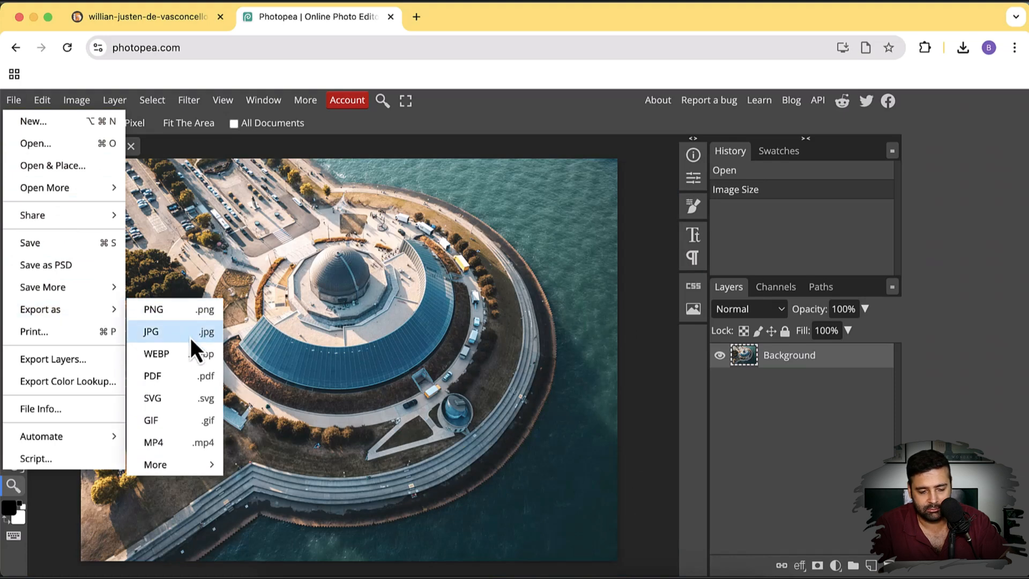
Export as JPG, testing qualities between 69% and 100%, and save at 80% quality
click(150, 332)
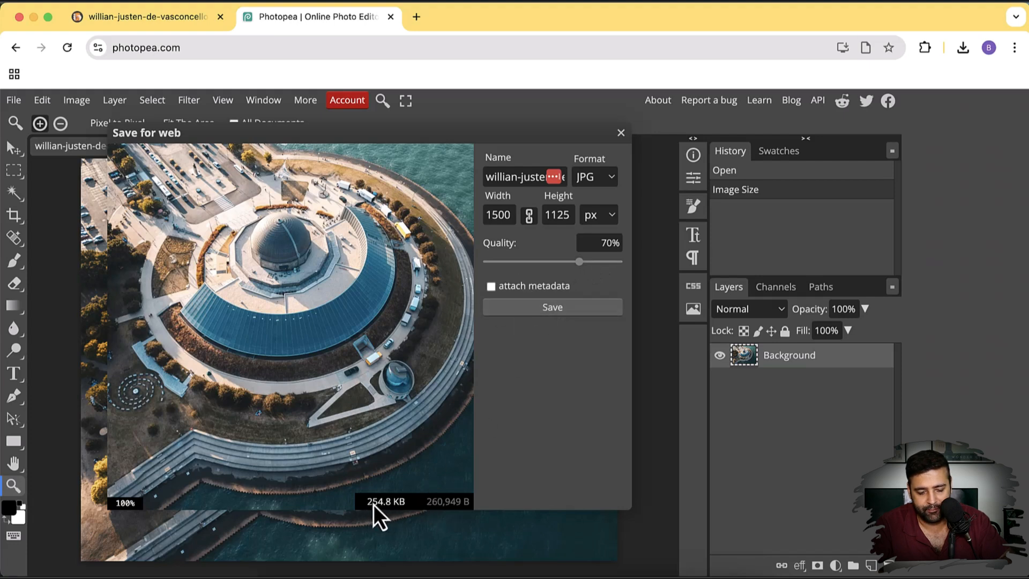
mouse_move(373, 323)
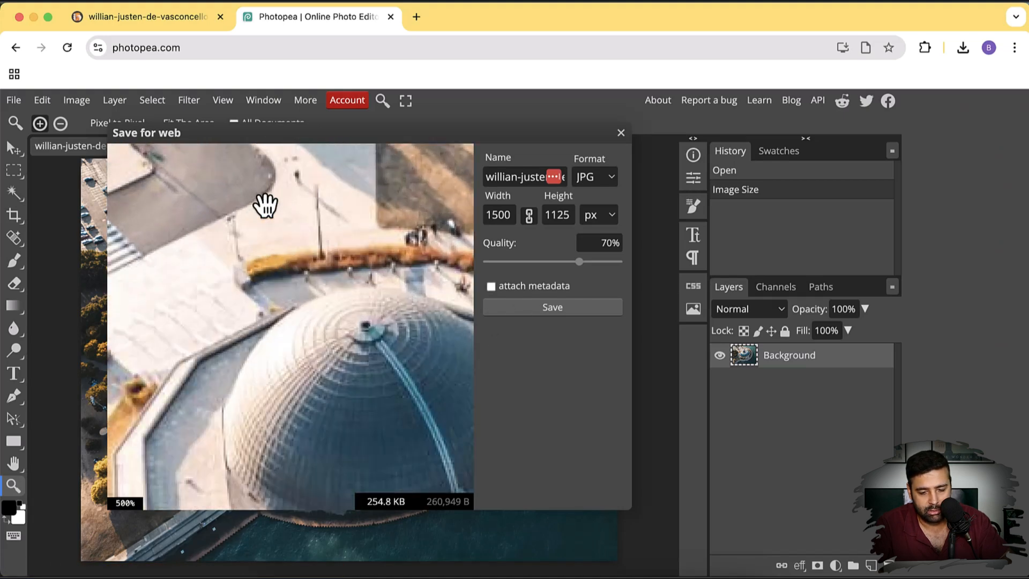
drag(579, 261, 617, 261)
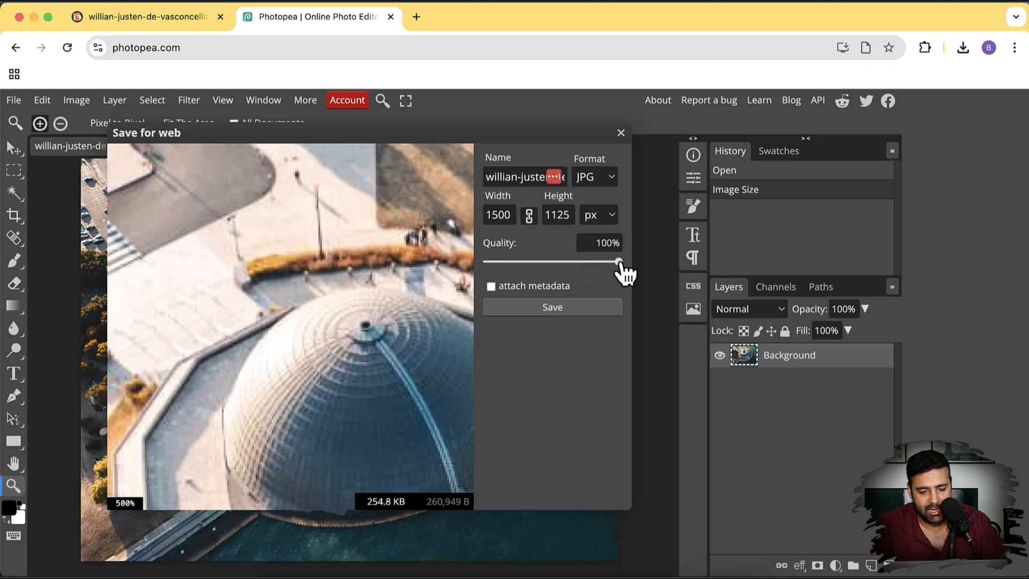
drag(620, 261, 610, 261)
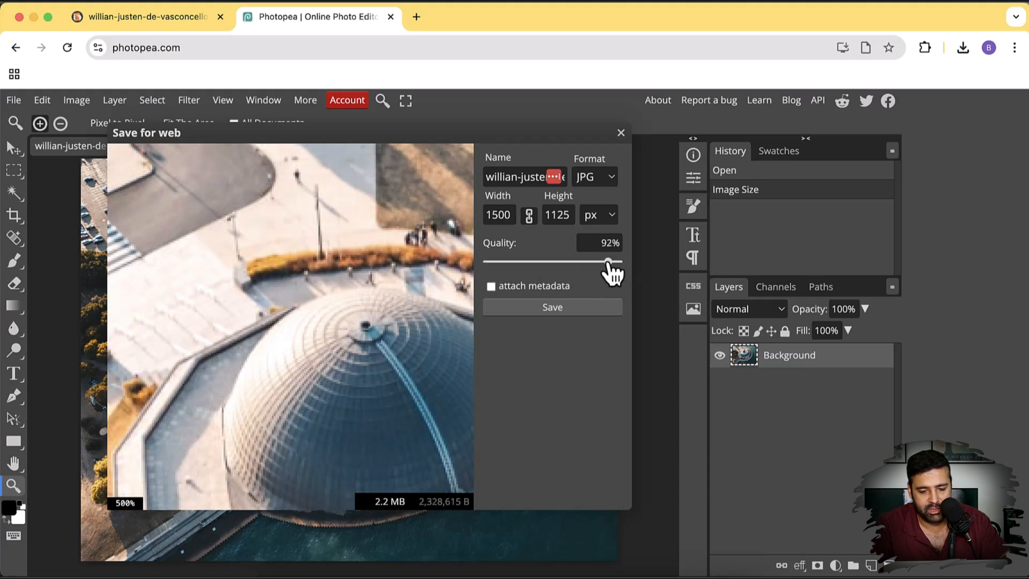
drag(611, 260, 578, 261)
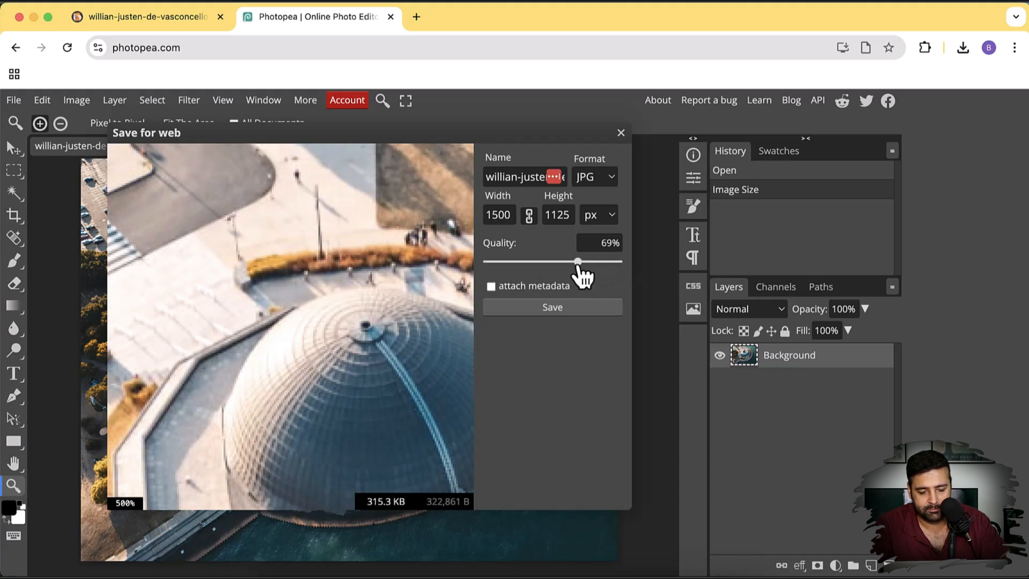
drag(578, 261, 574, 260)
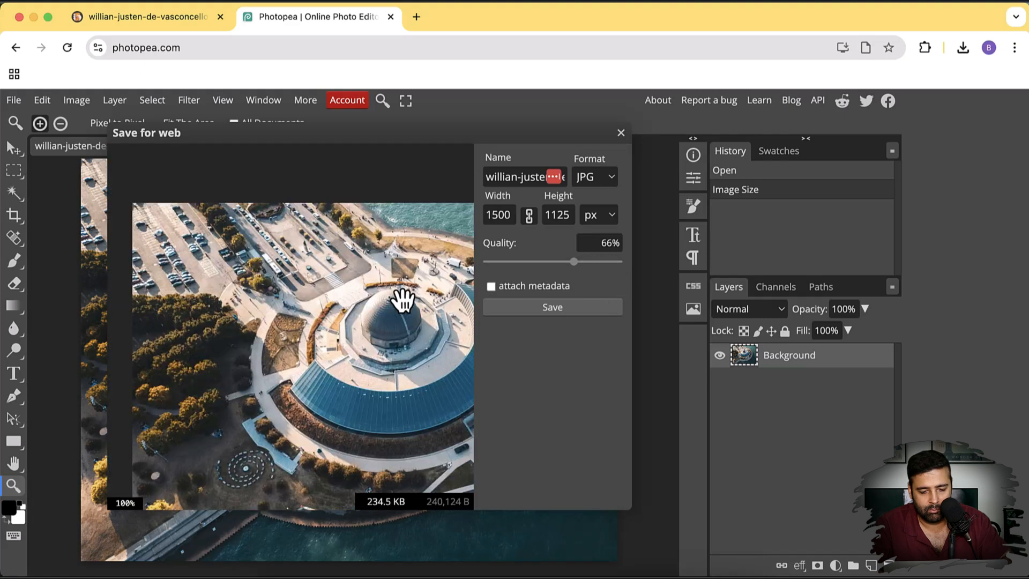
drag(573, 261, 588, 261)
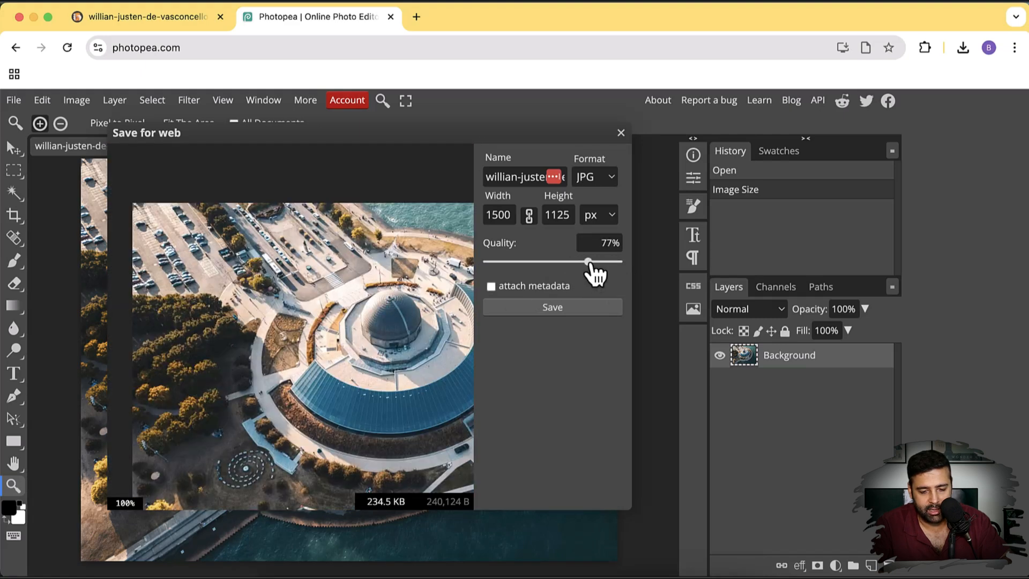
drag(585, 261, 594, 261)
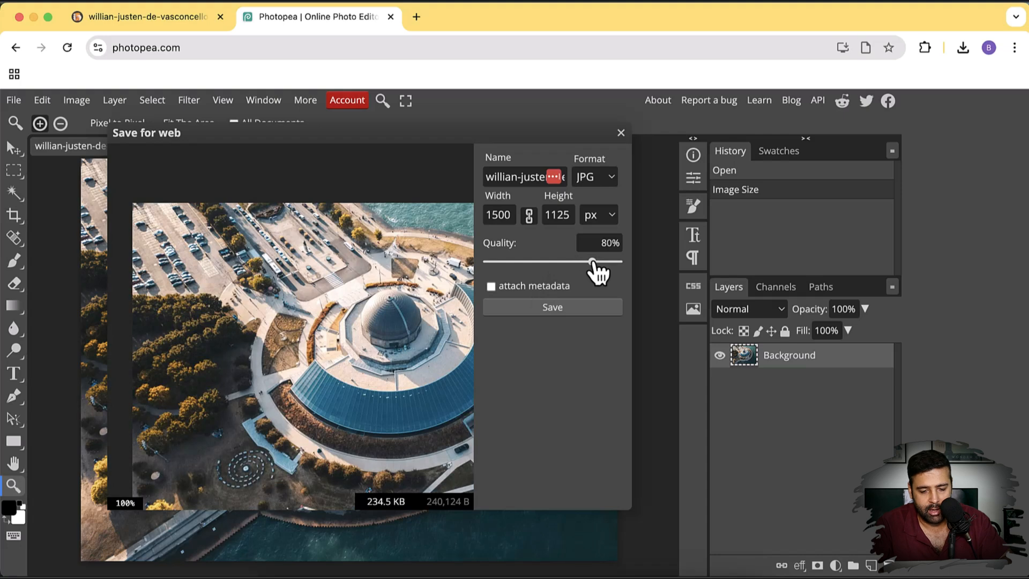
click(552, 307)
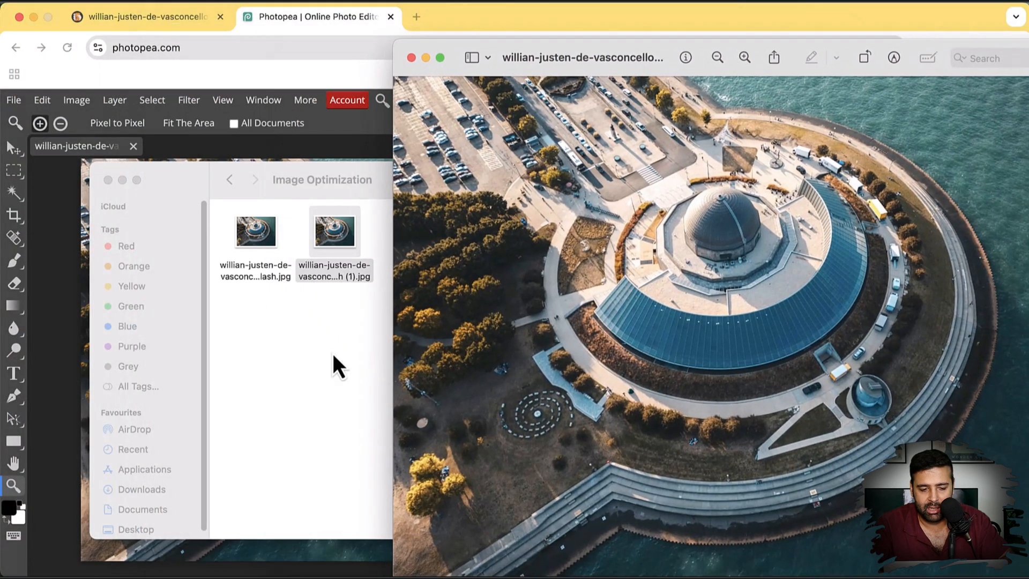
Open the other compressed aerial JPG in Preview for side-by-side comparison
click(255, 232)
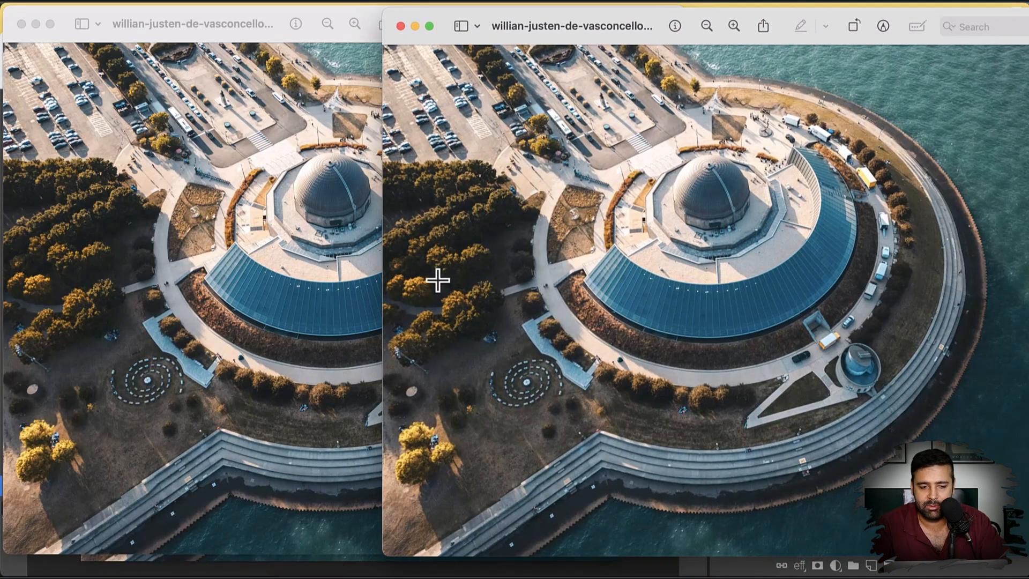
mouse_move(387, 138)
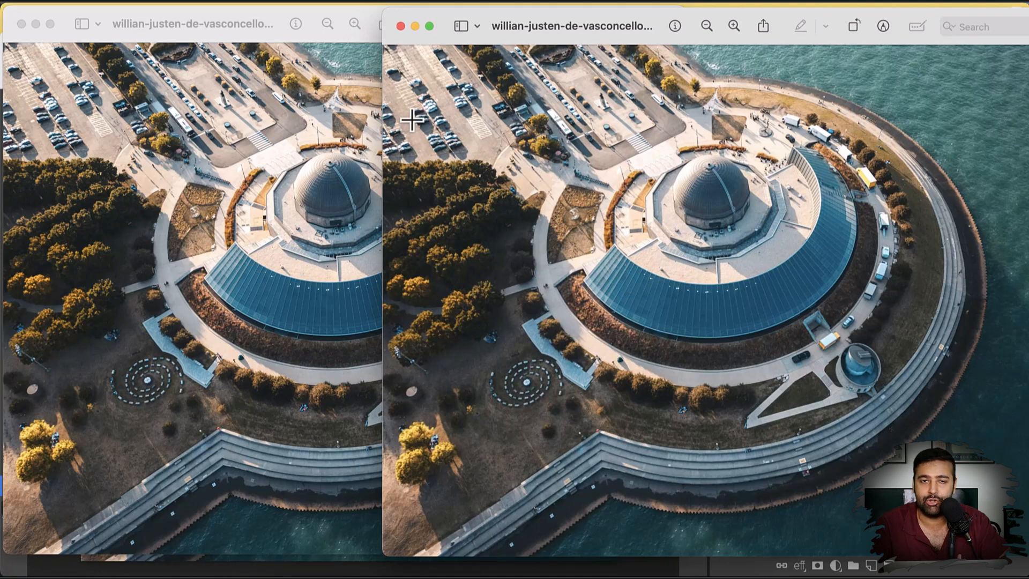
mouse_move(371, 89)
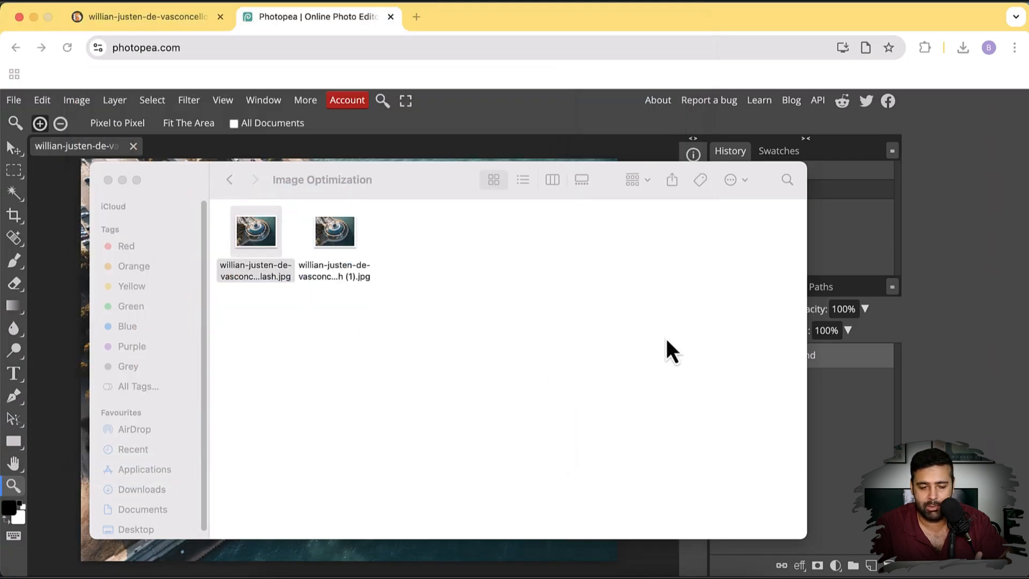
mouse_move(538, 286)
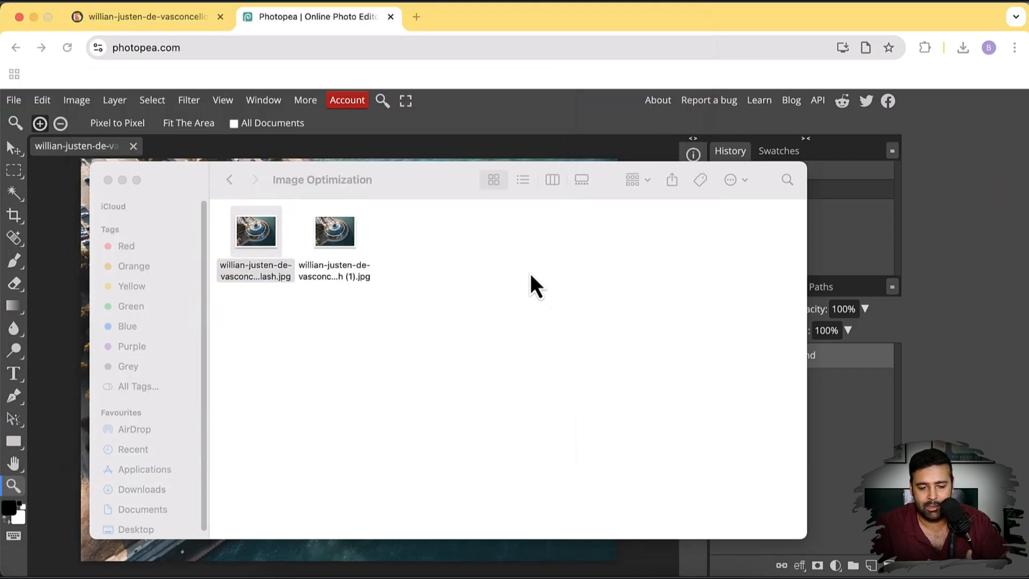